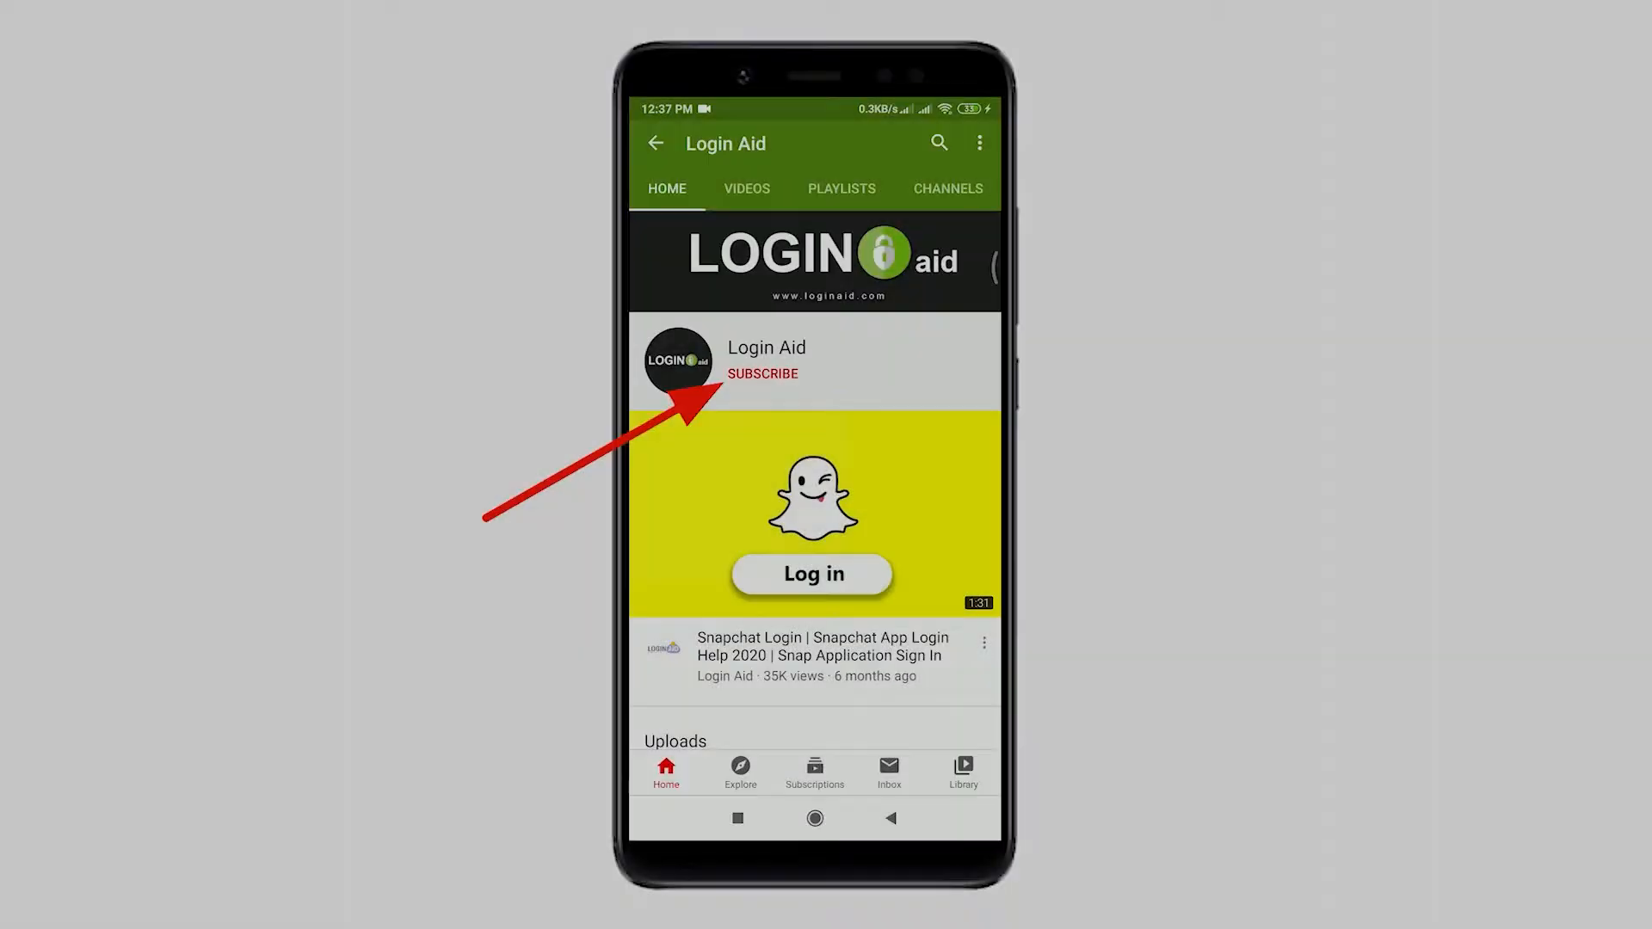
Let the Login Aid intro play through to the Google image results for creating a CJ Affiliate account.
click(762, 373)
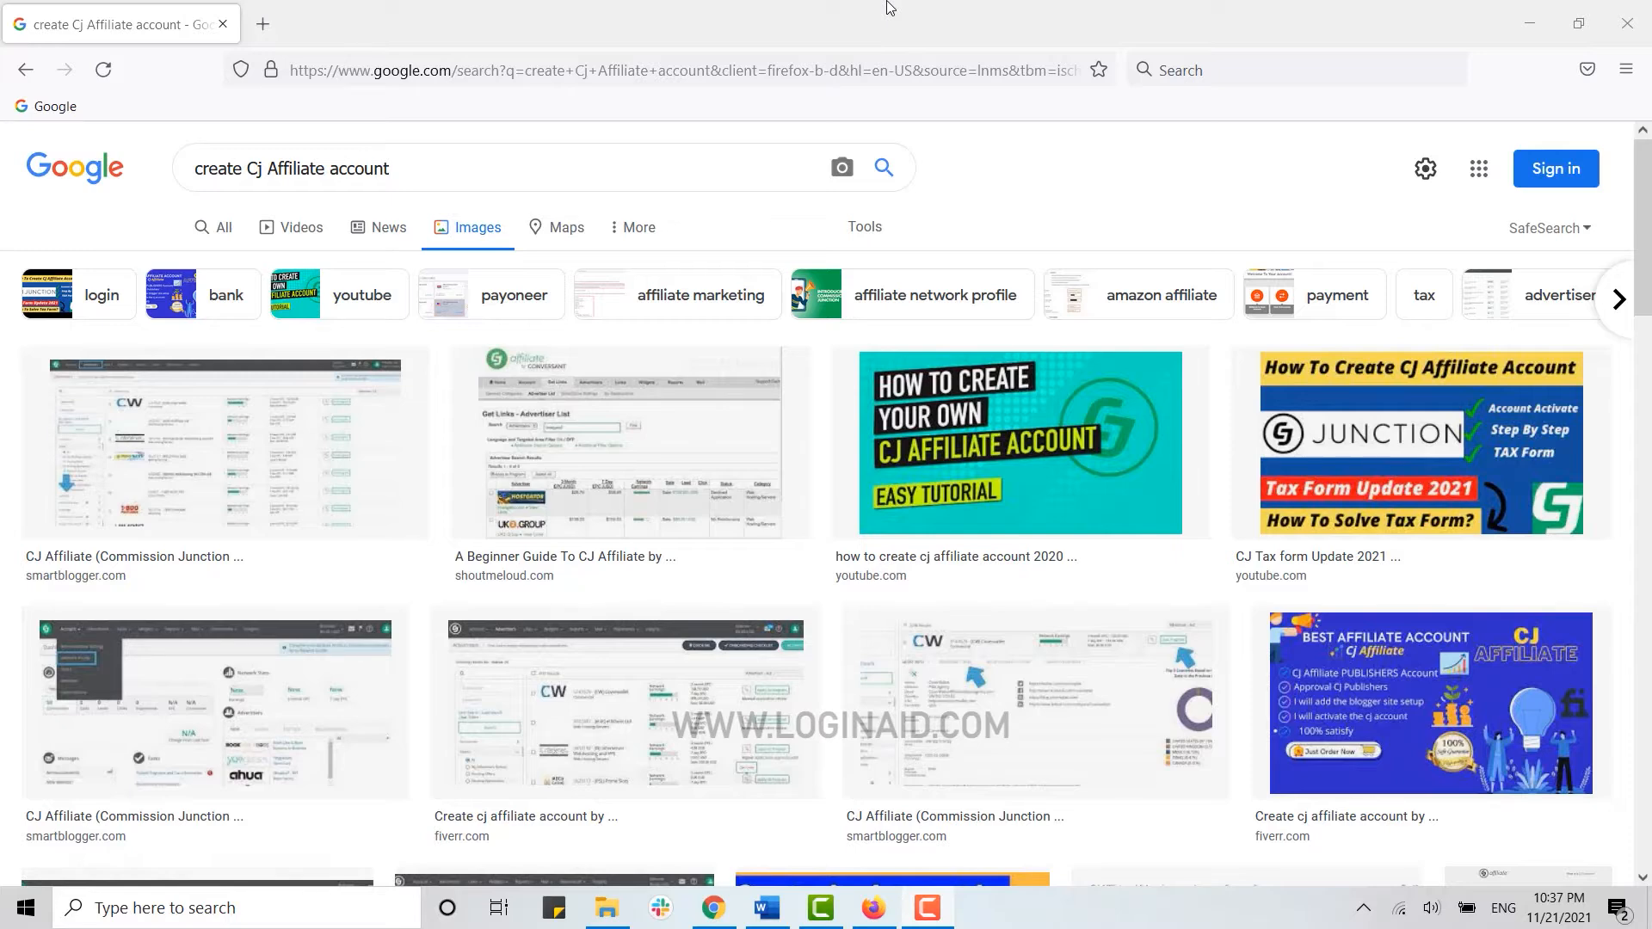
mouse_move(217, 126)
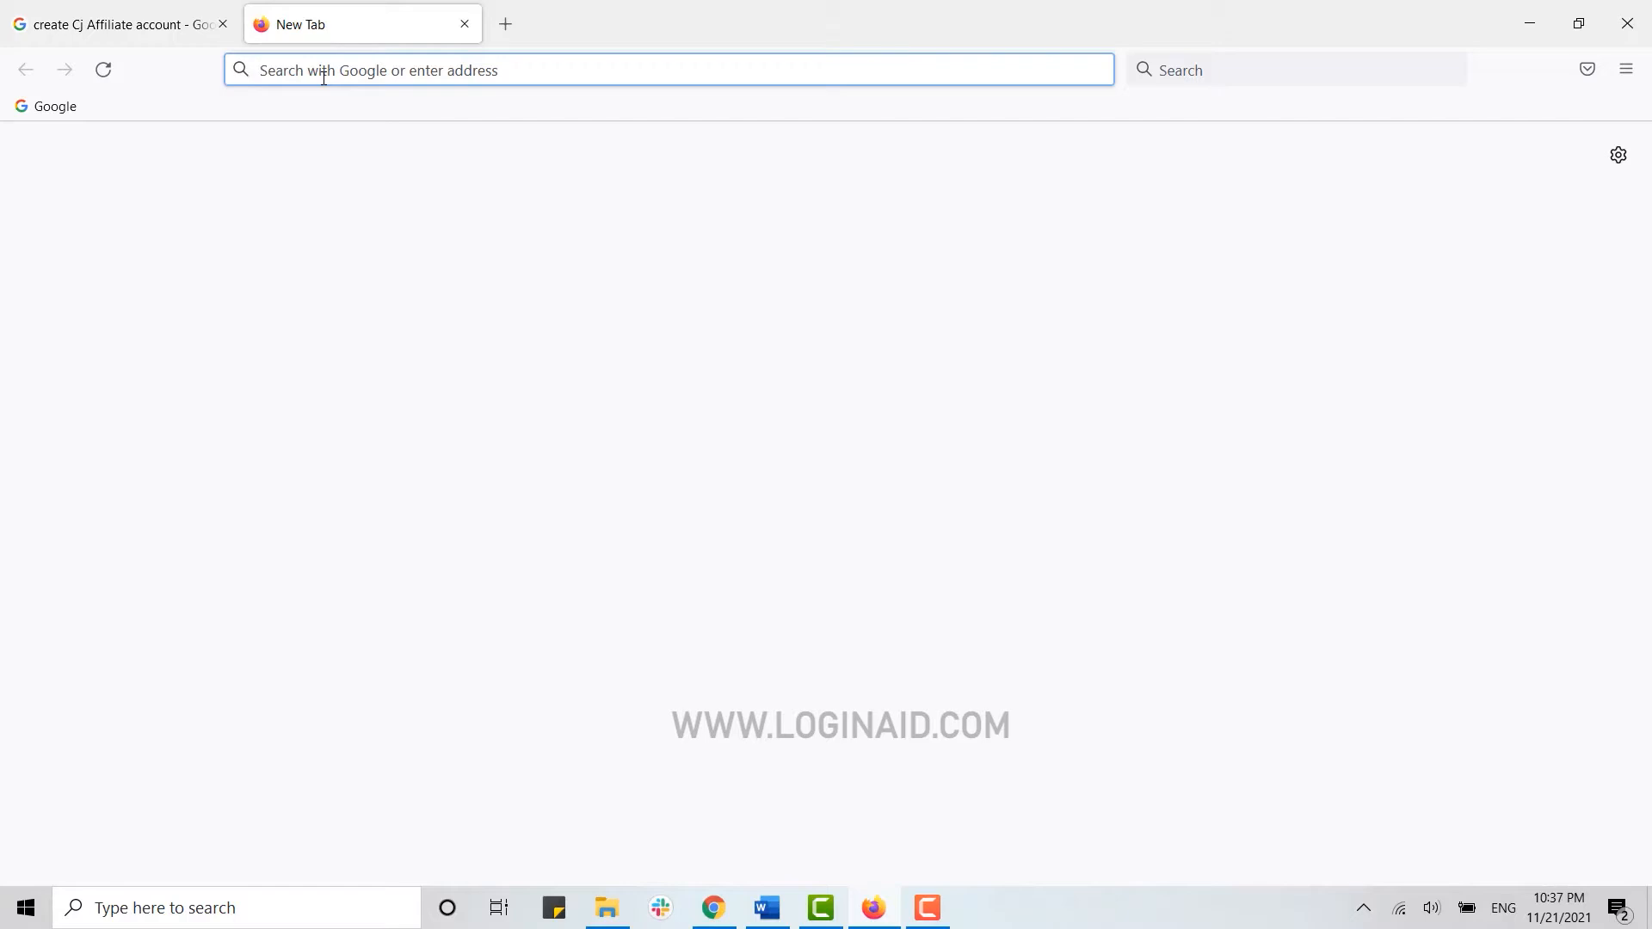
text(www.cj.com)
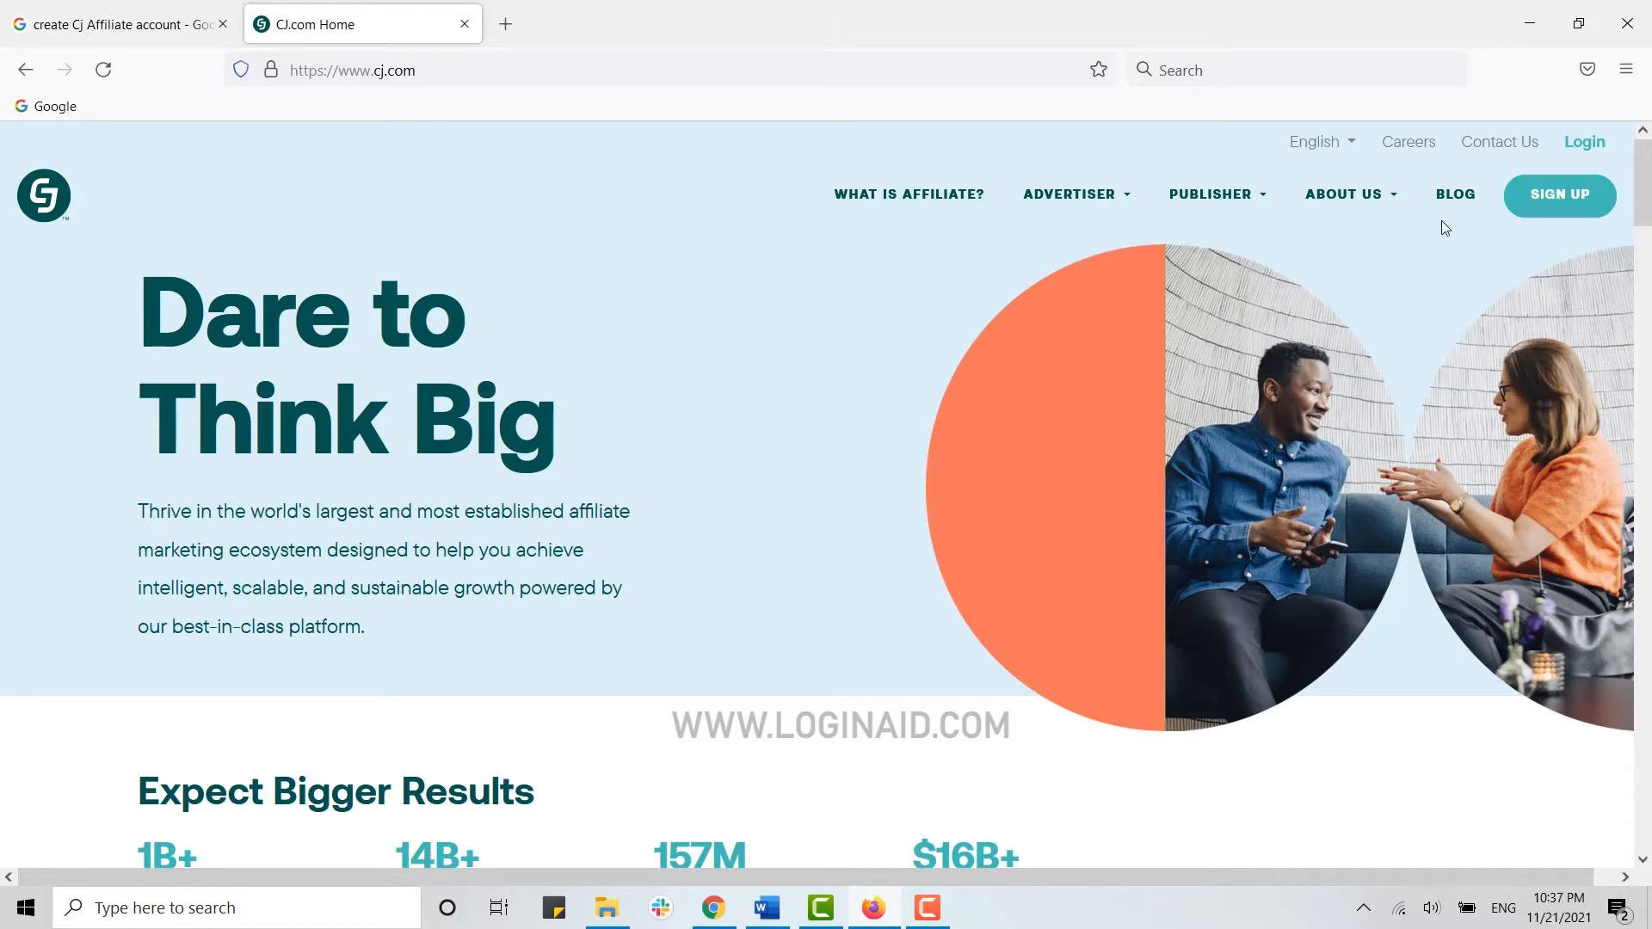
Go to the CJ sign-up page and choose Sign Up under Publishers.
click(1561, 194)
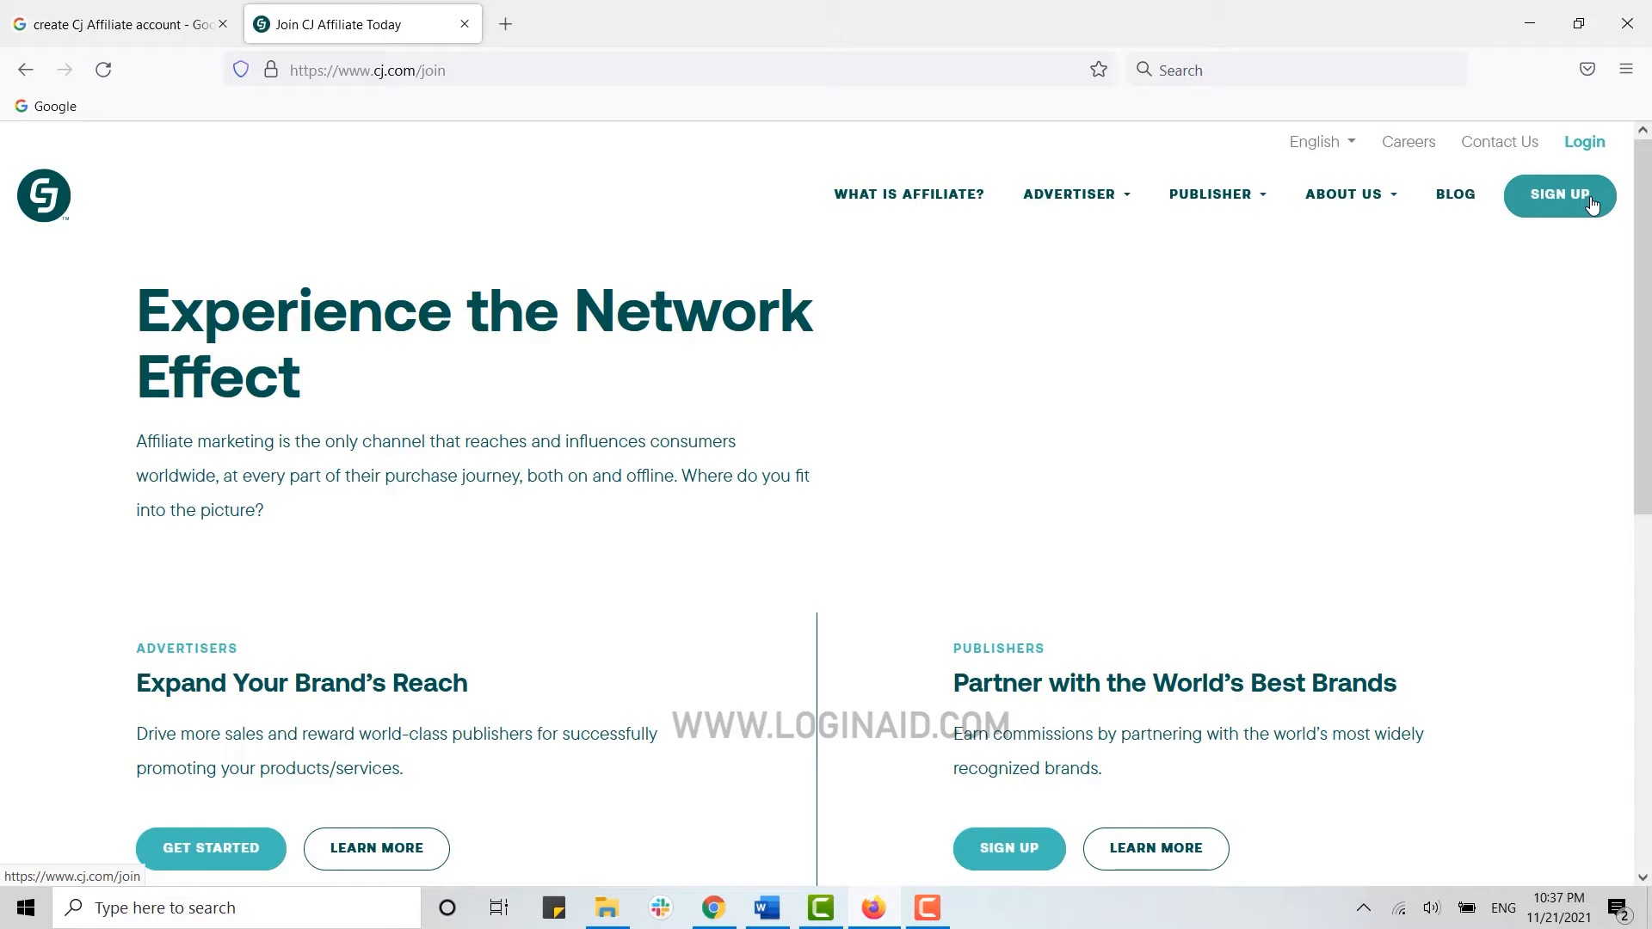
mouse_move(470, 578)
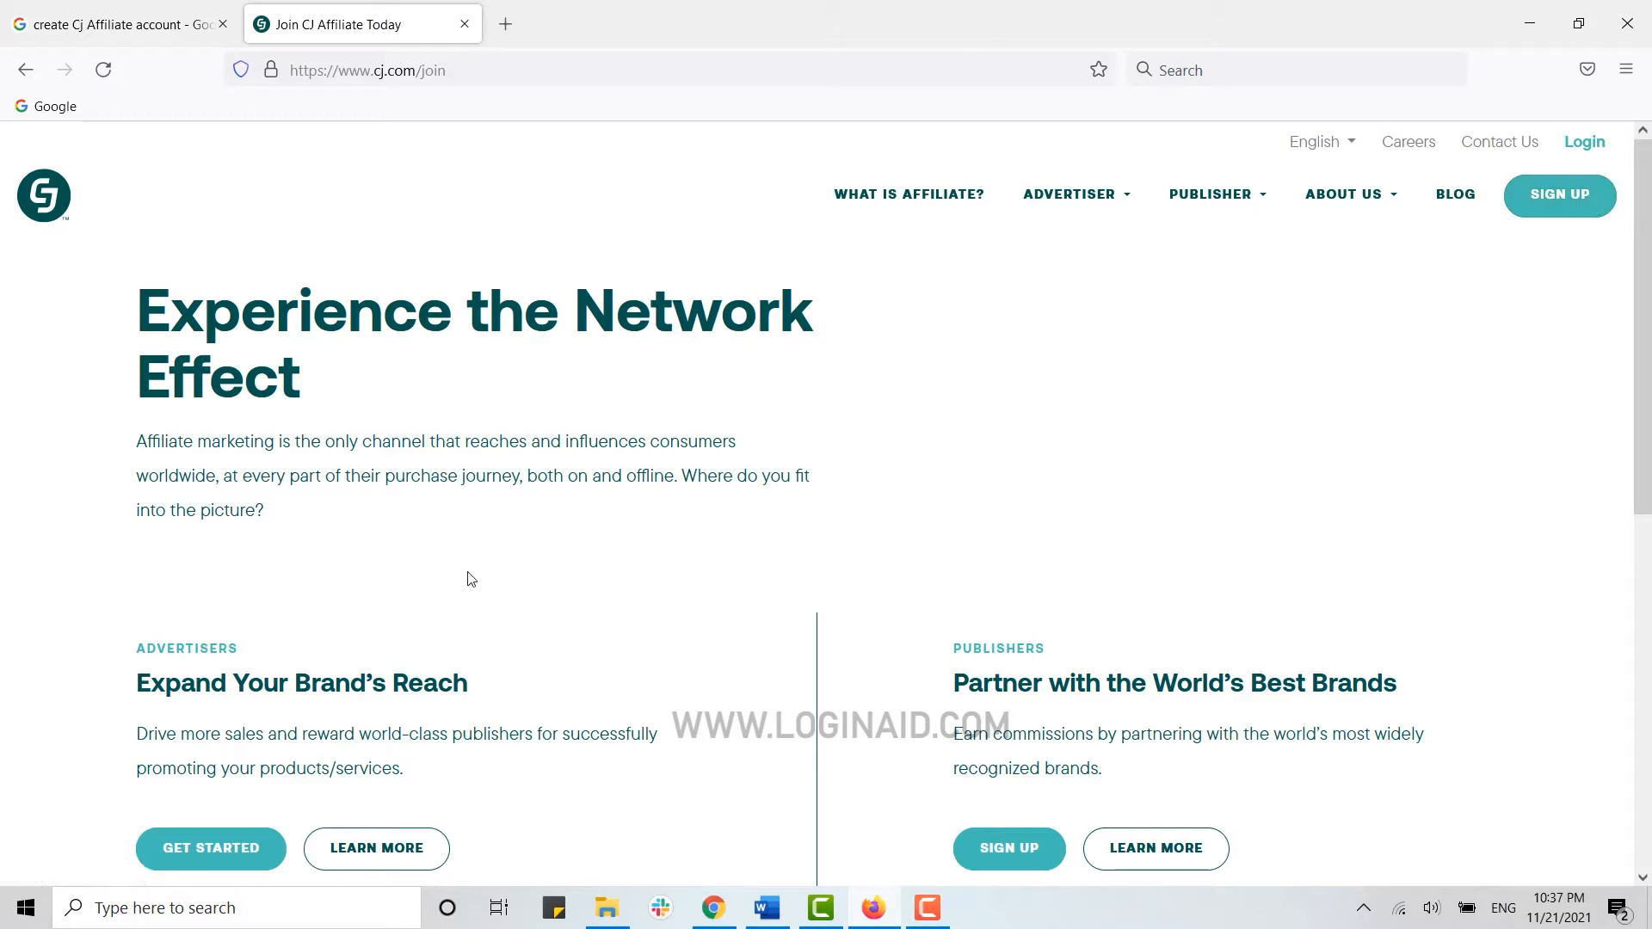
scroll(down, 3)
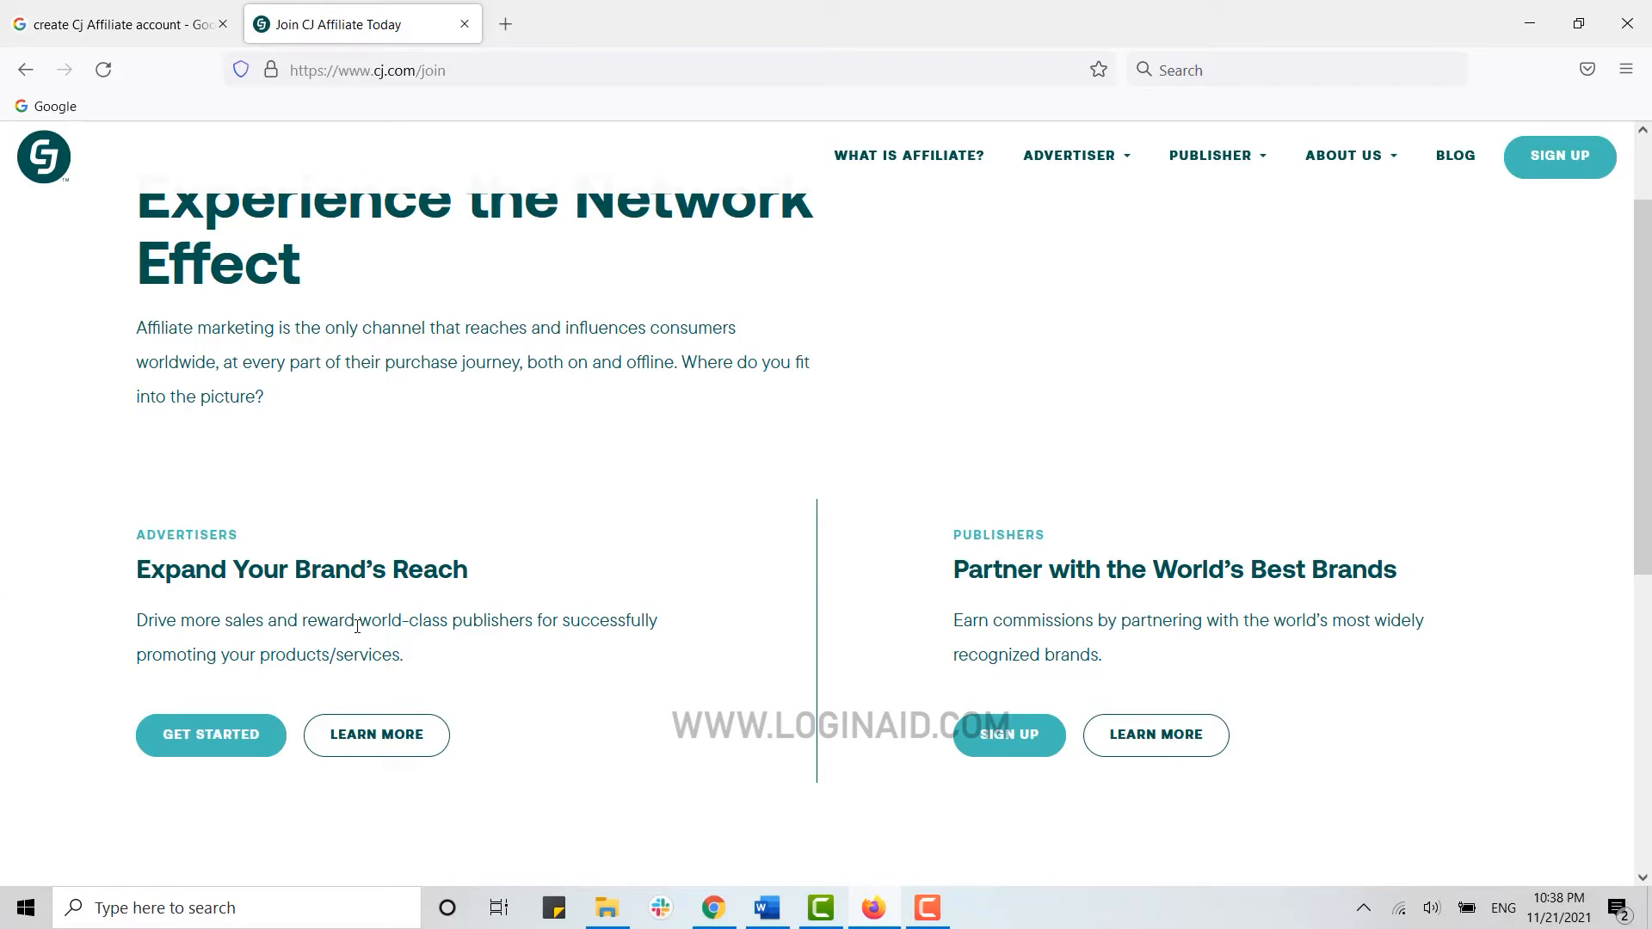
mouse_move(1088, 635)
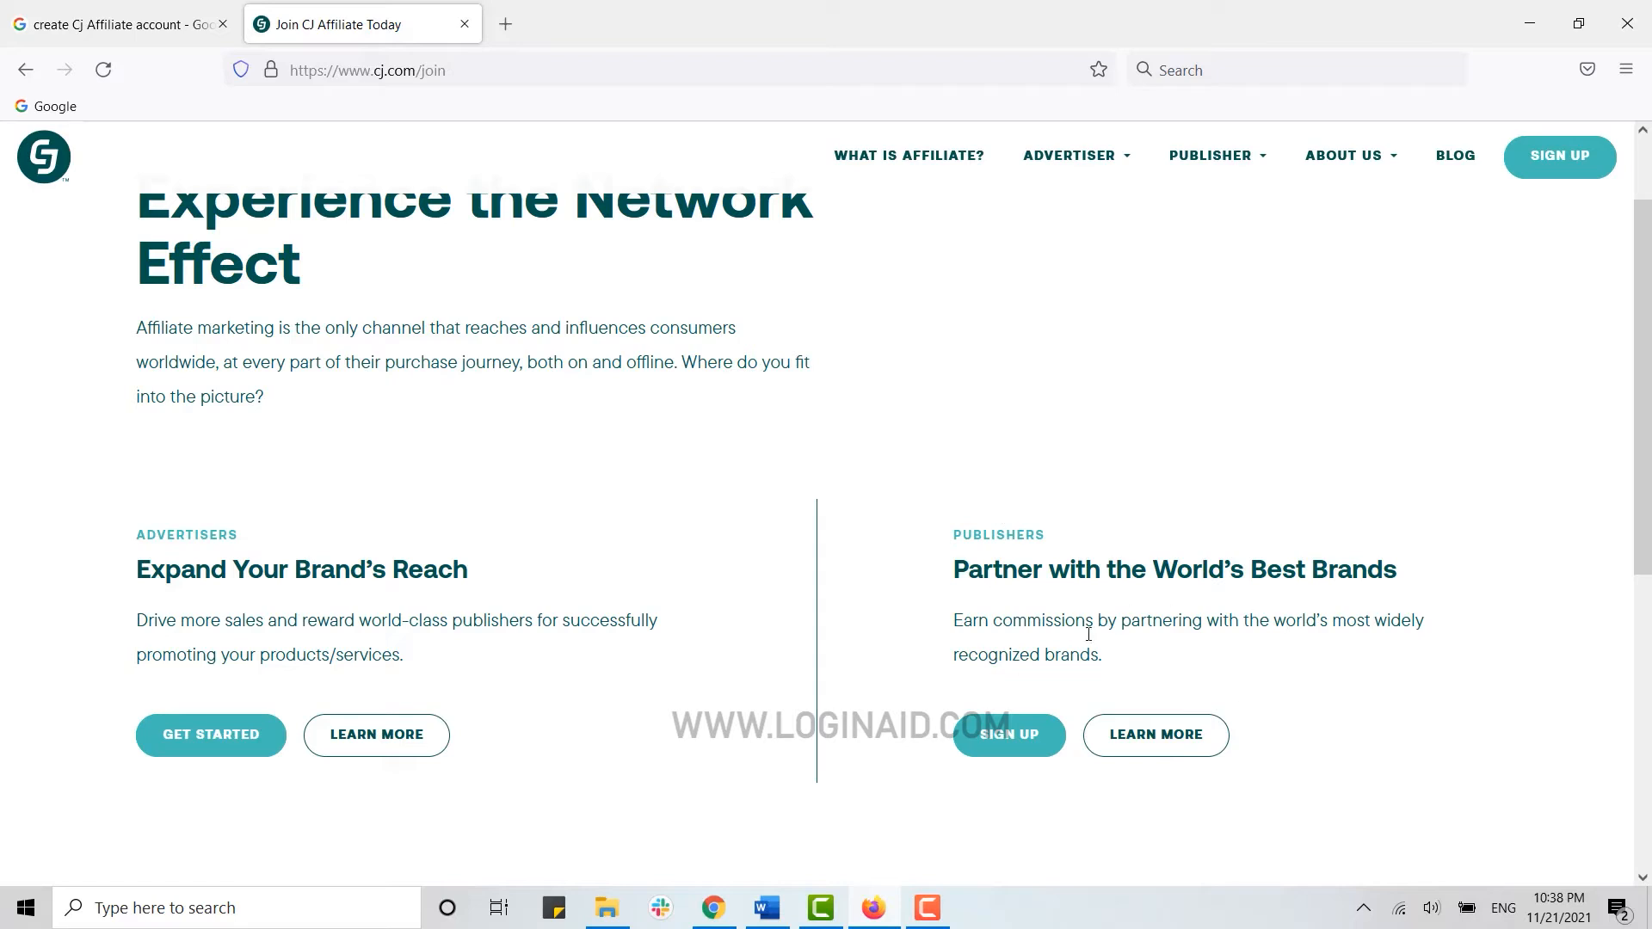
click(1007, 735)
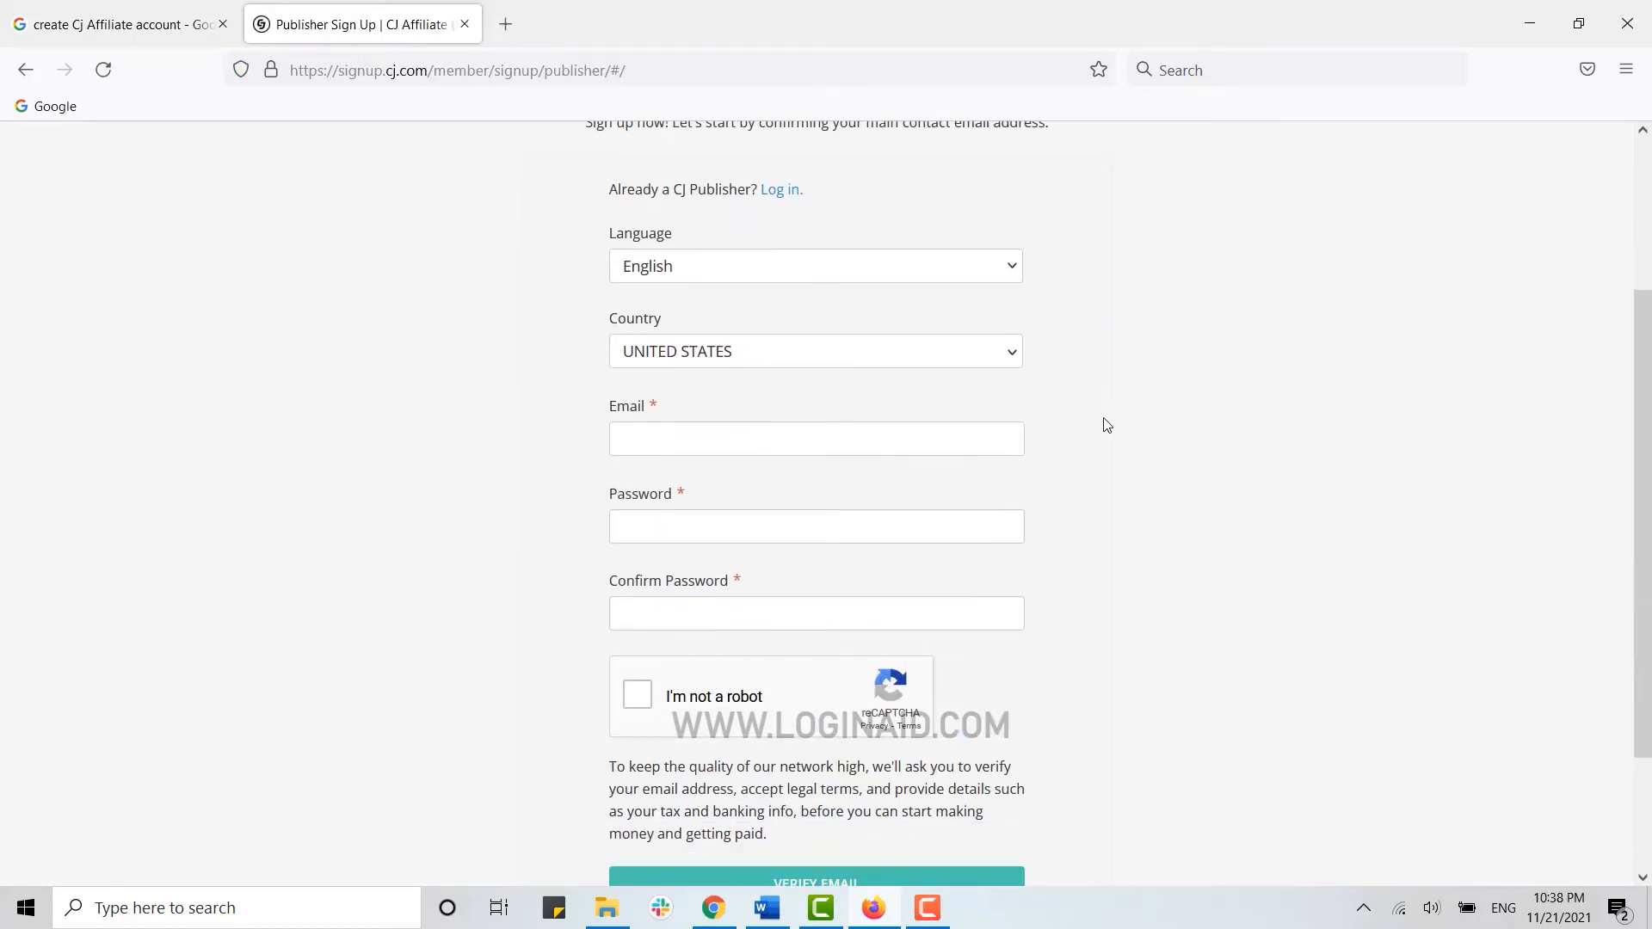
Fill in the sign-up email and matching passwords and submit for email verification.
click(814, 265)
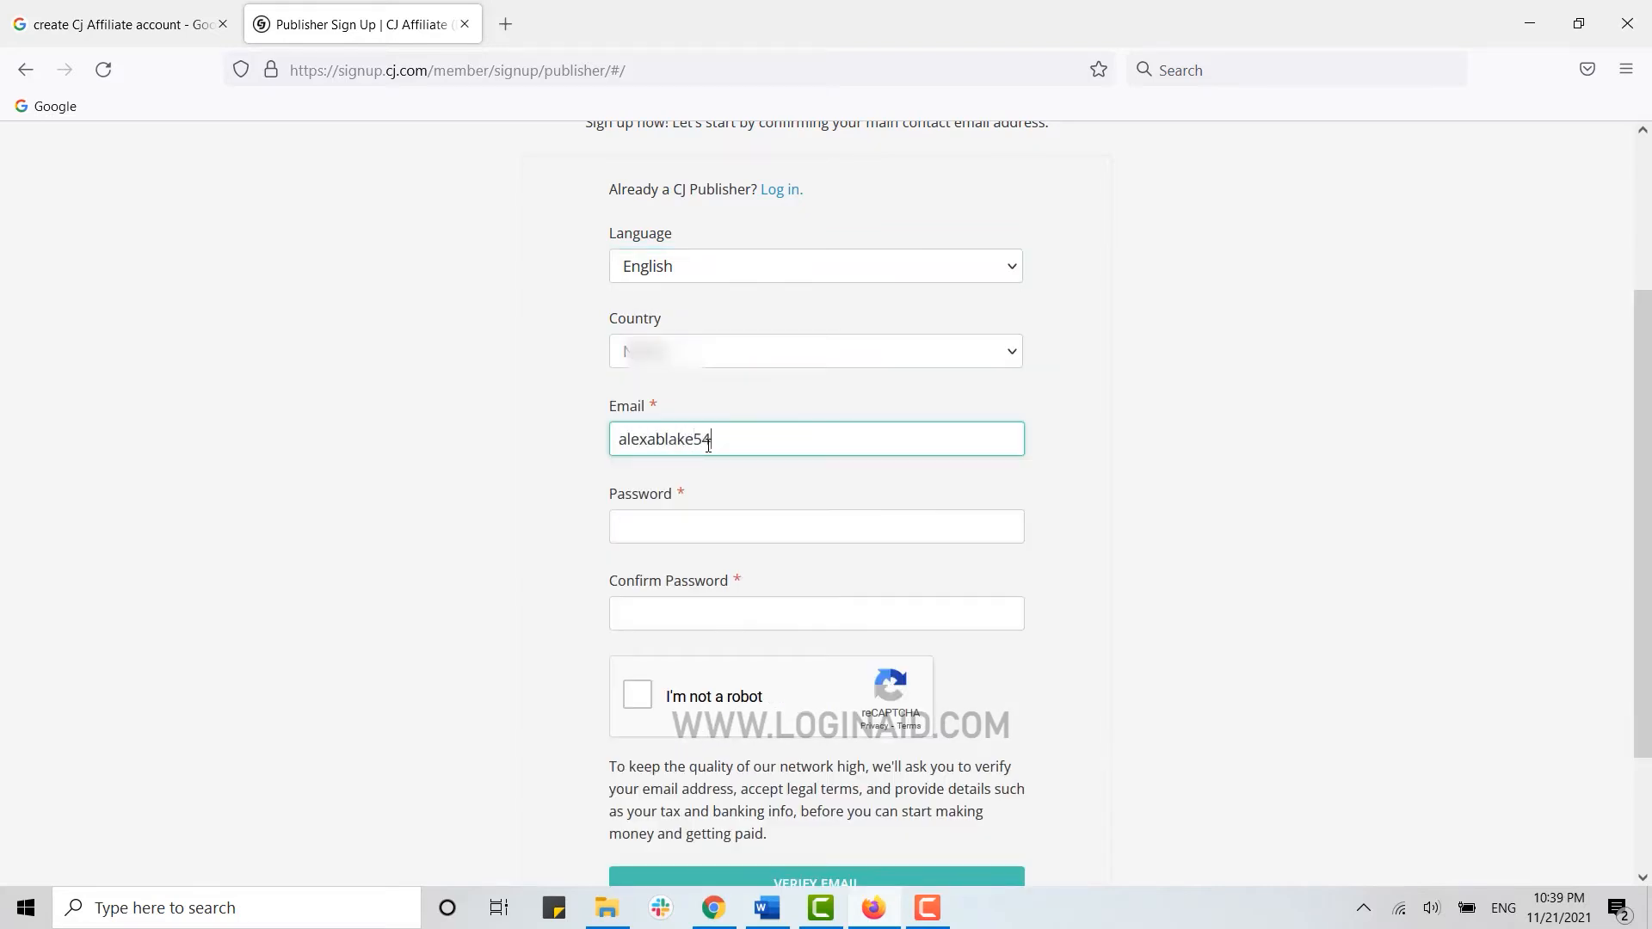
text(••)
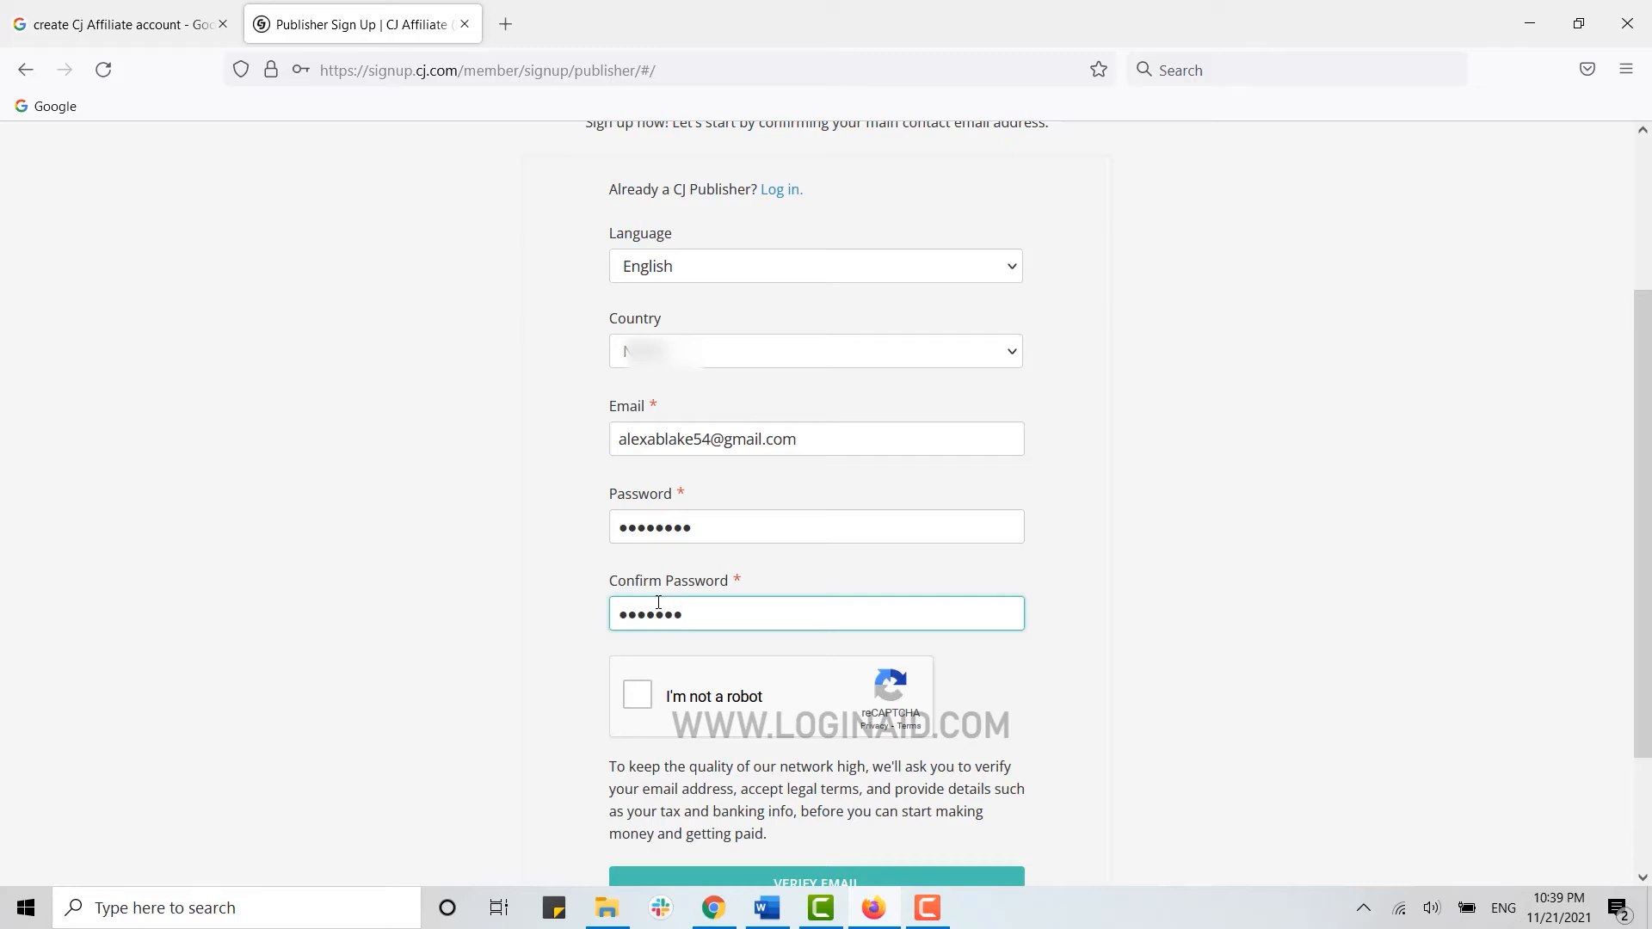
scroll(down, 3)
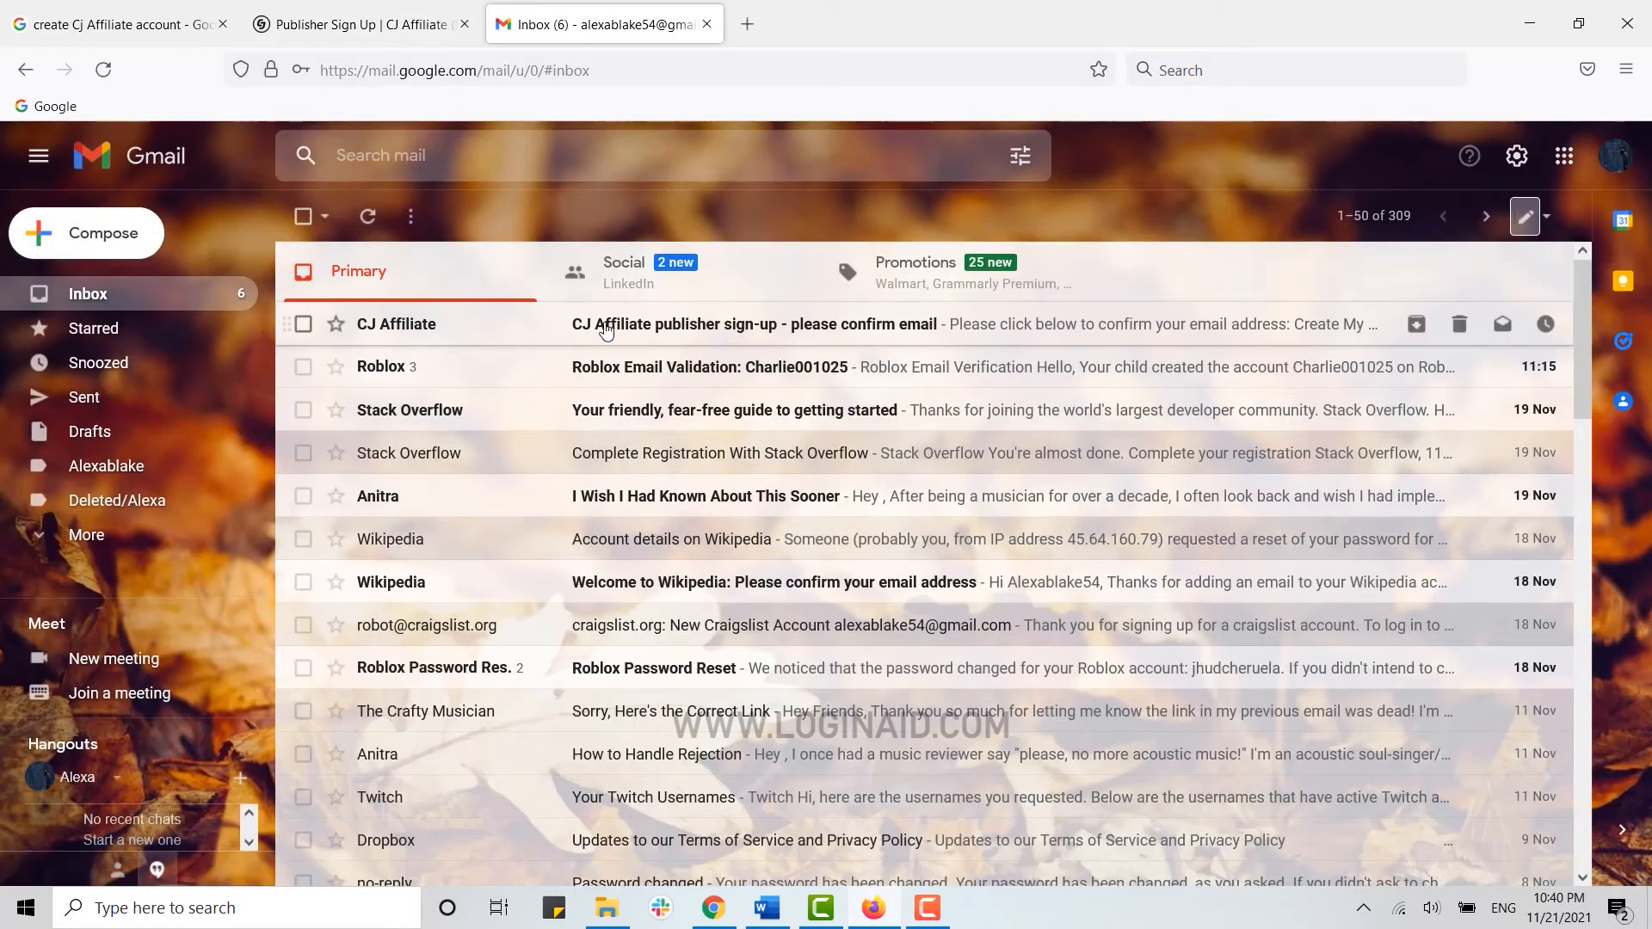
Confirm the CJ sign-up email via Create My CJ Publisher Account in Gmail.
click(754, 323)
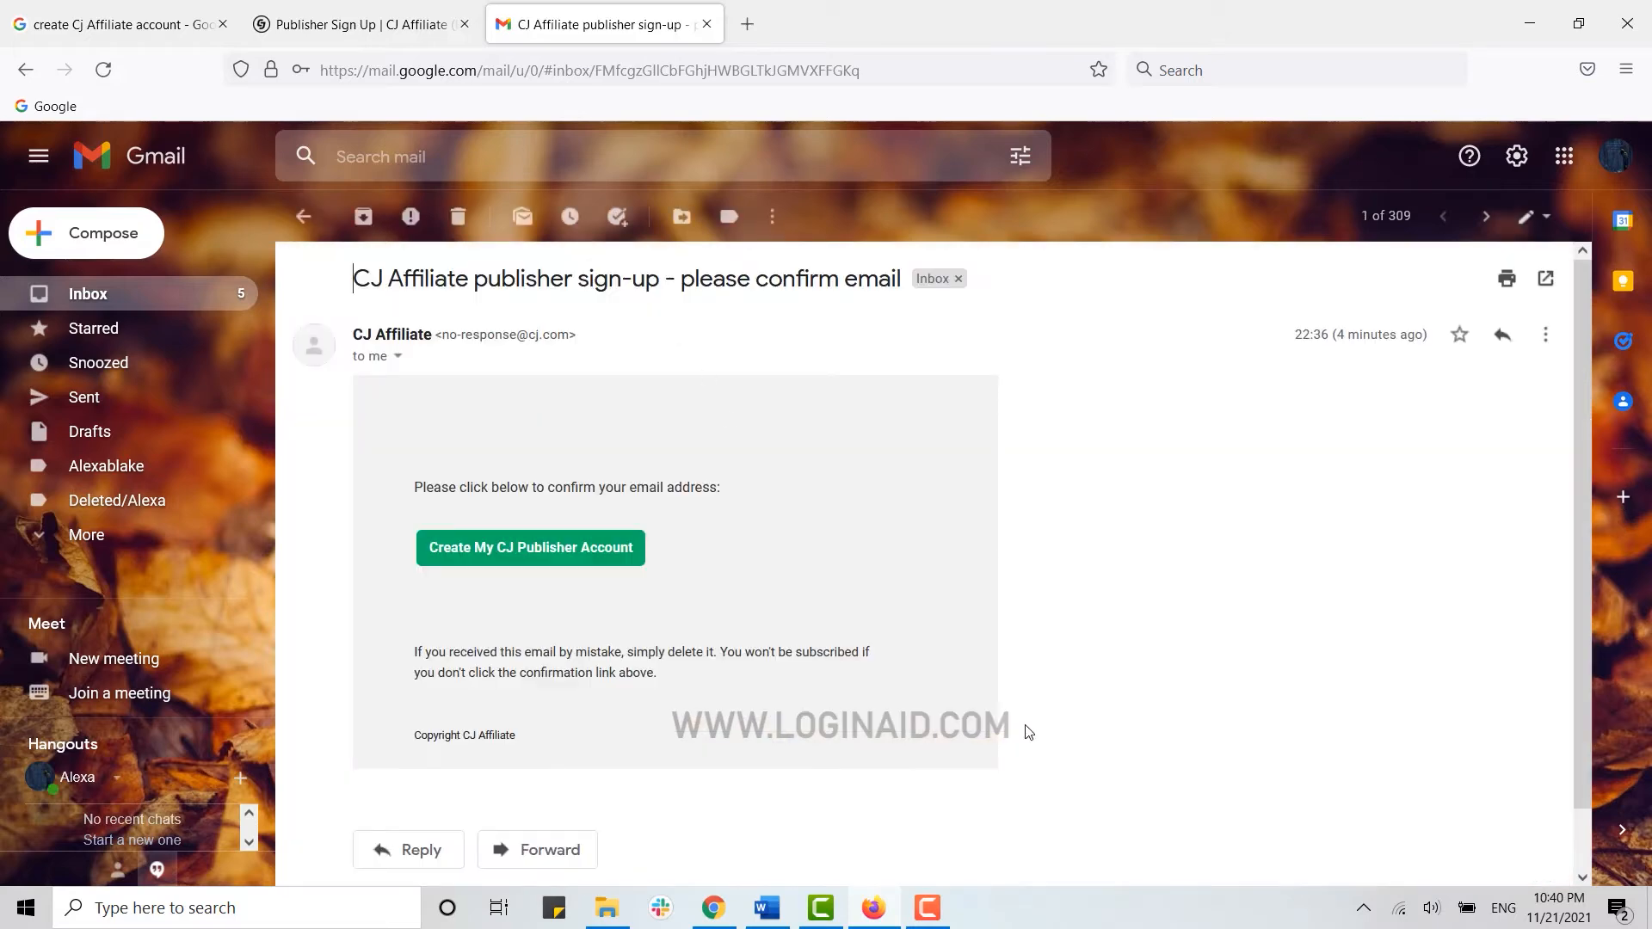
mouse_move(542, 561)
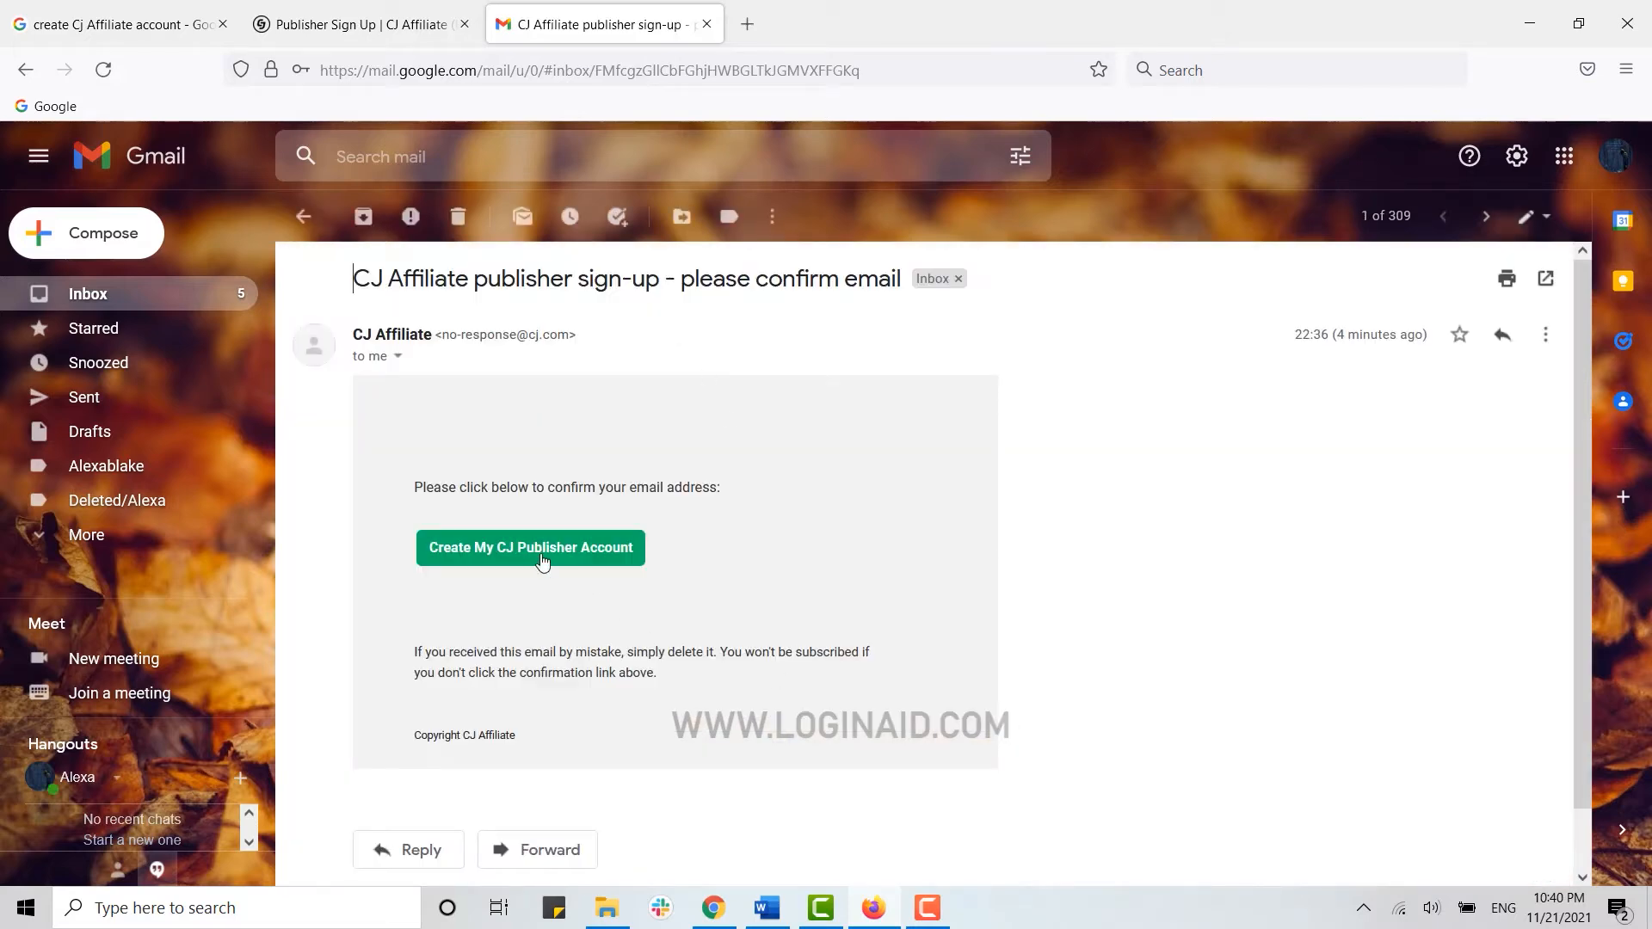
click(532, 548)
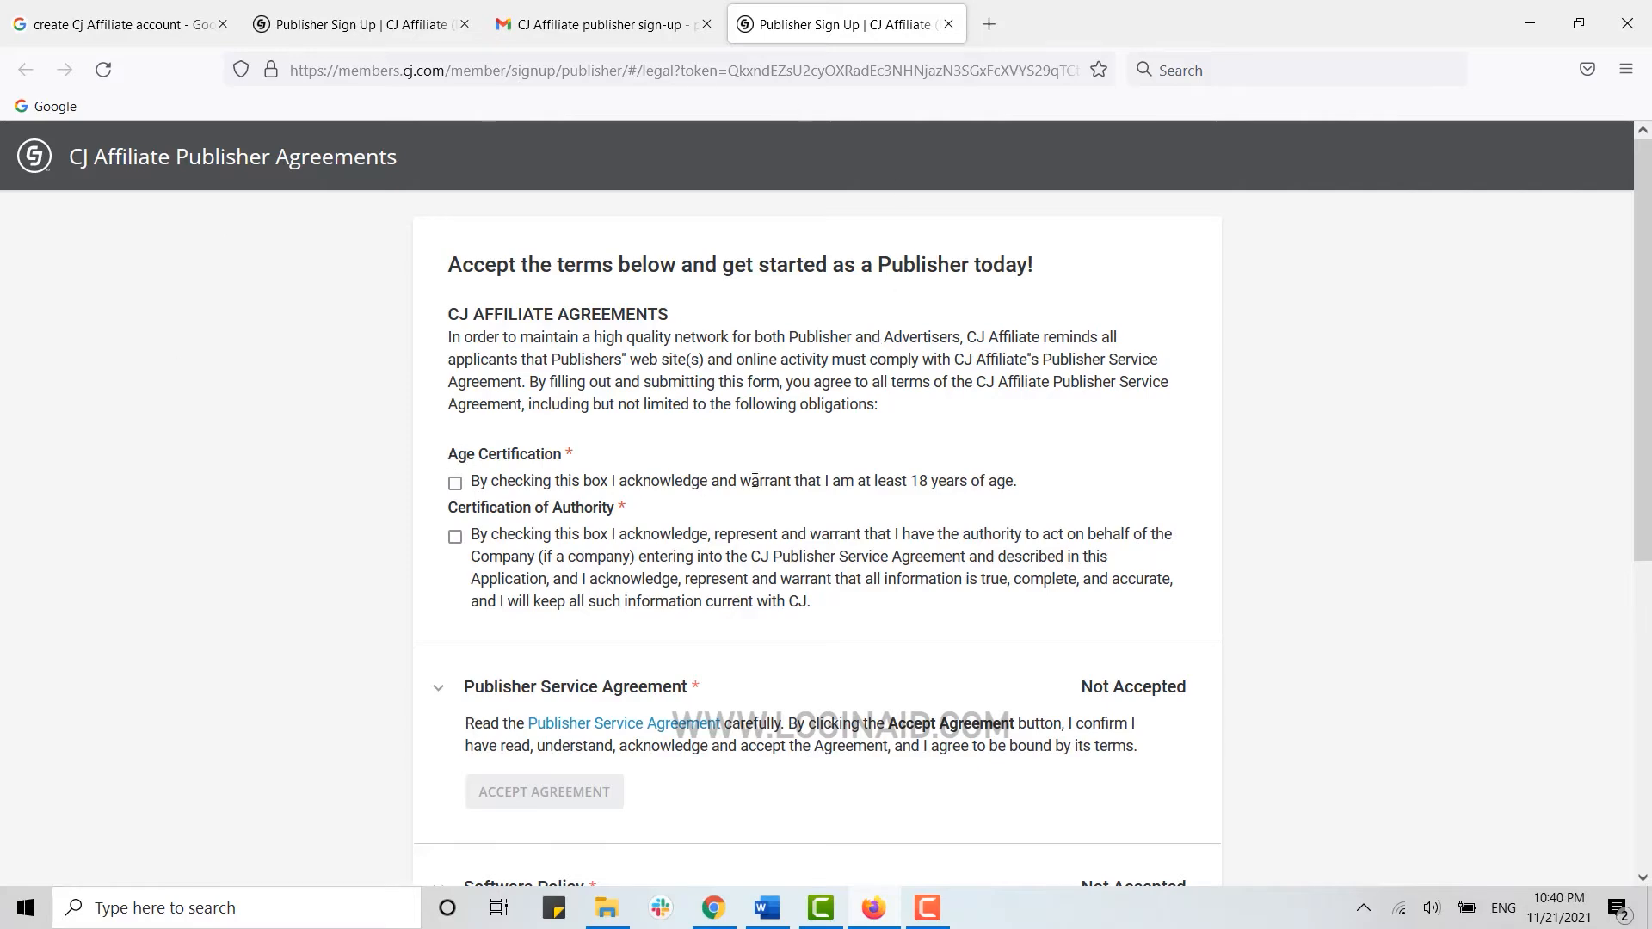
Tick both certification boxes, including being at least 18 years old.
scroll(down, 3)
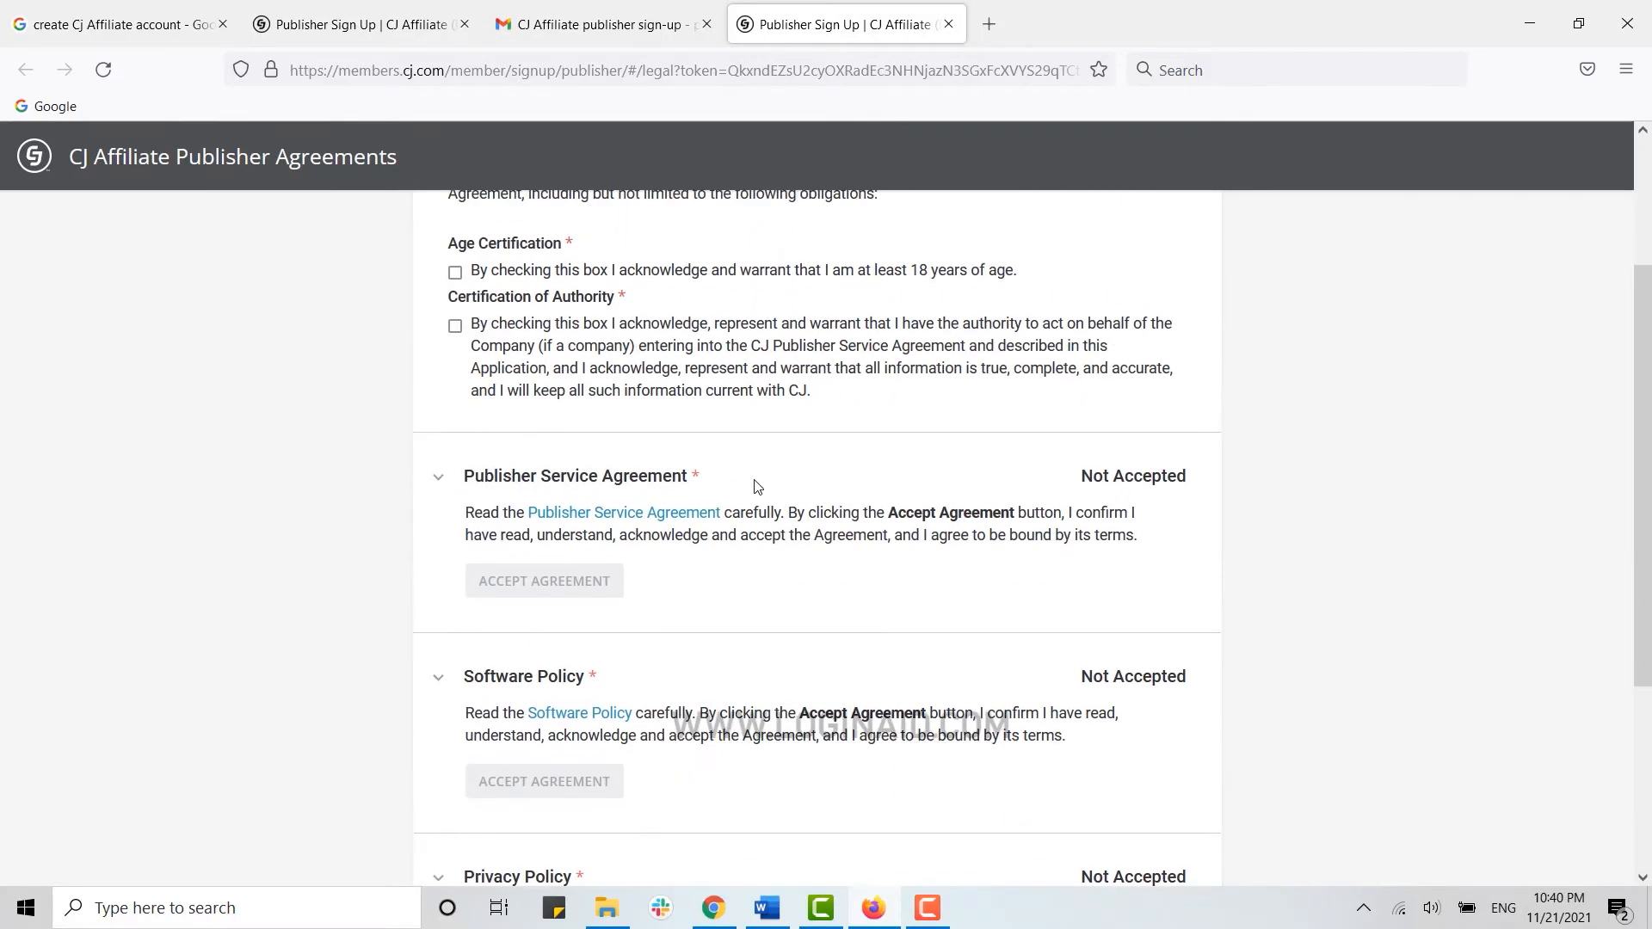
click(455, 270)
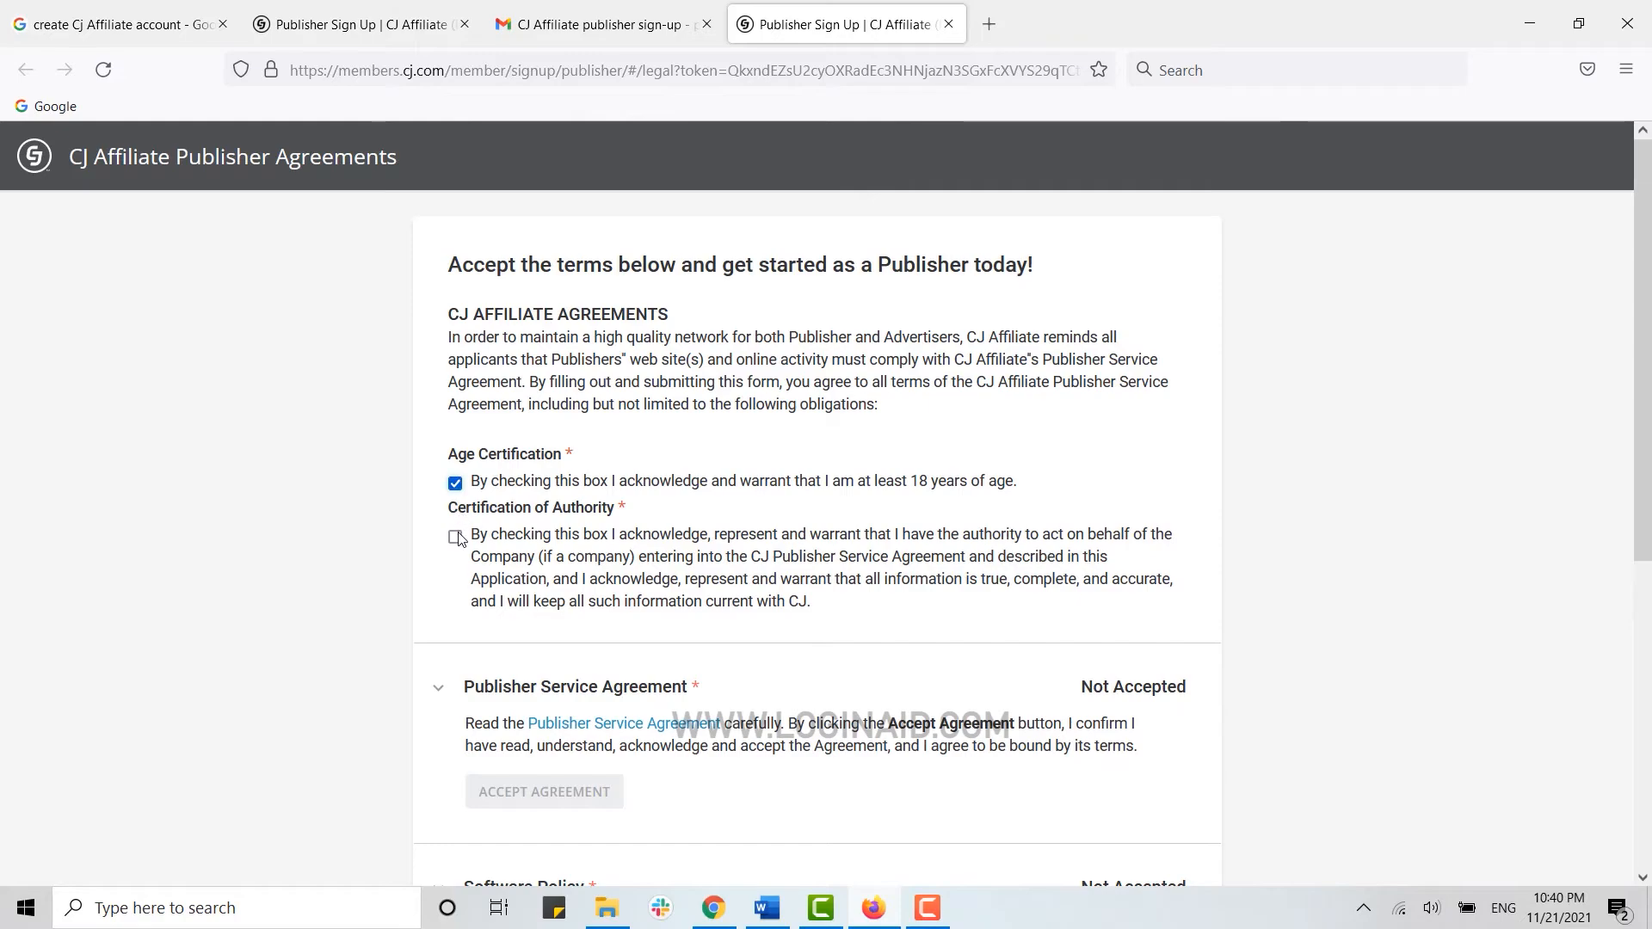
click(454, 537)
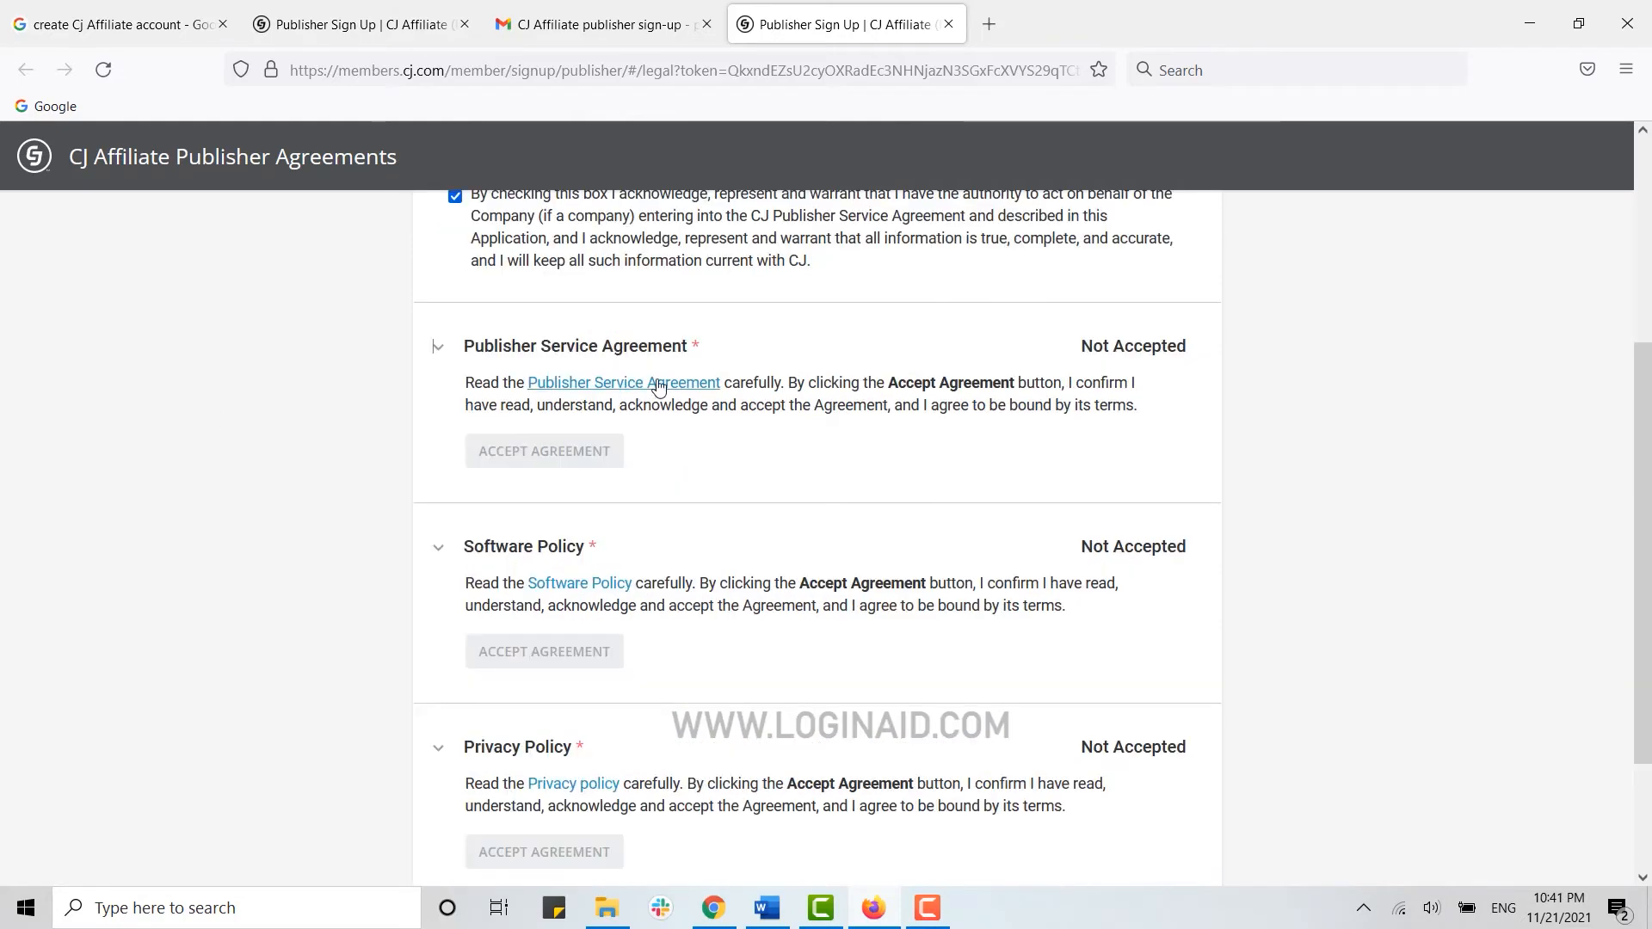
click(623, 382)
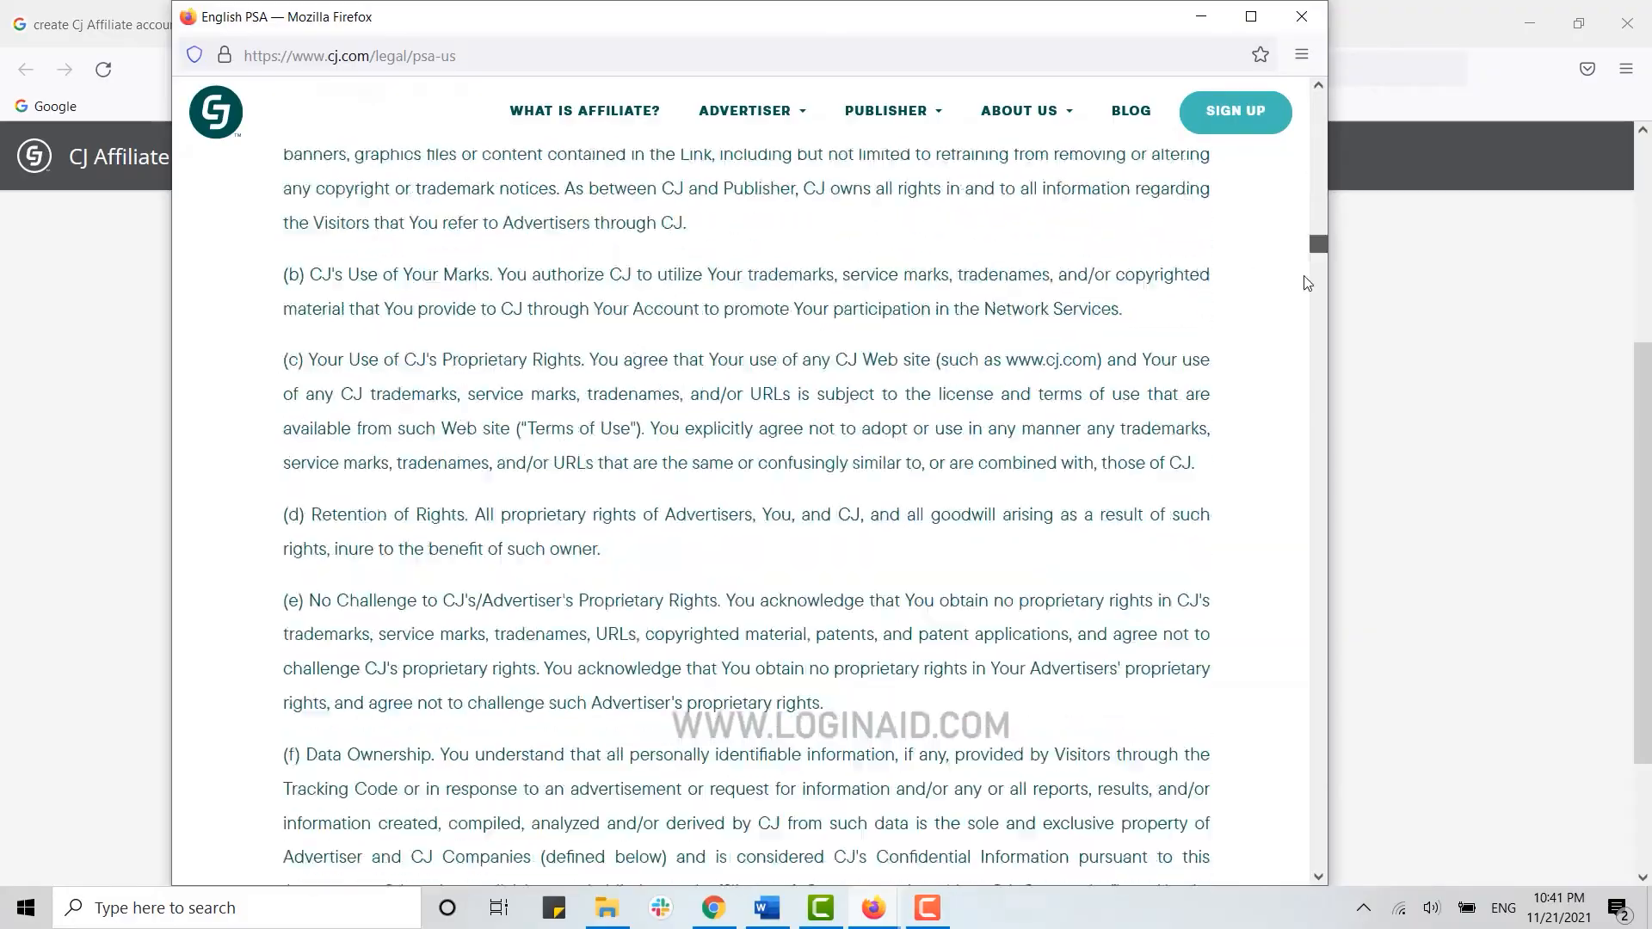
Read through the Publisher Service Agreement and mark it Accepted.
scroll(down, 3)
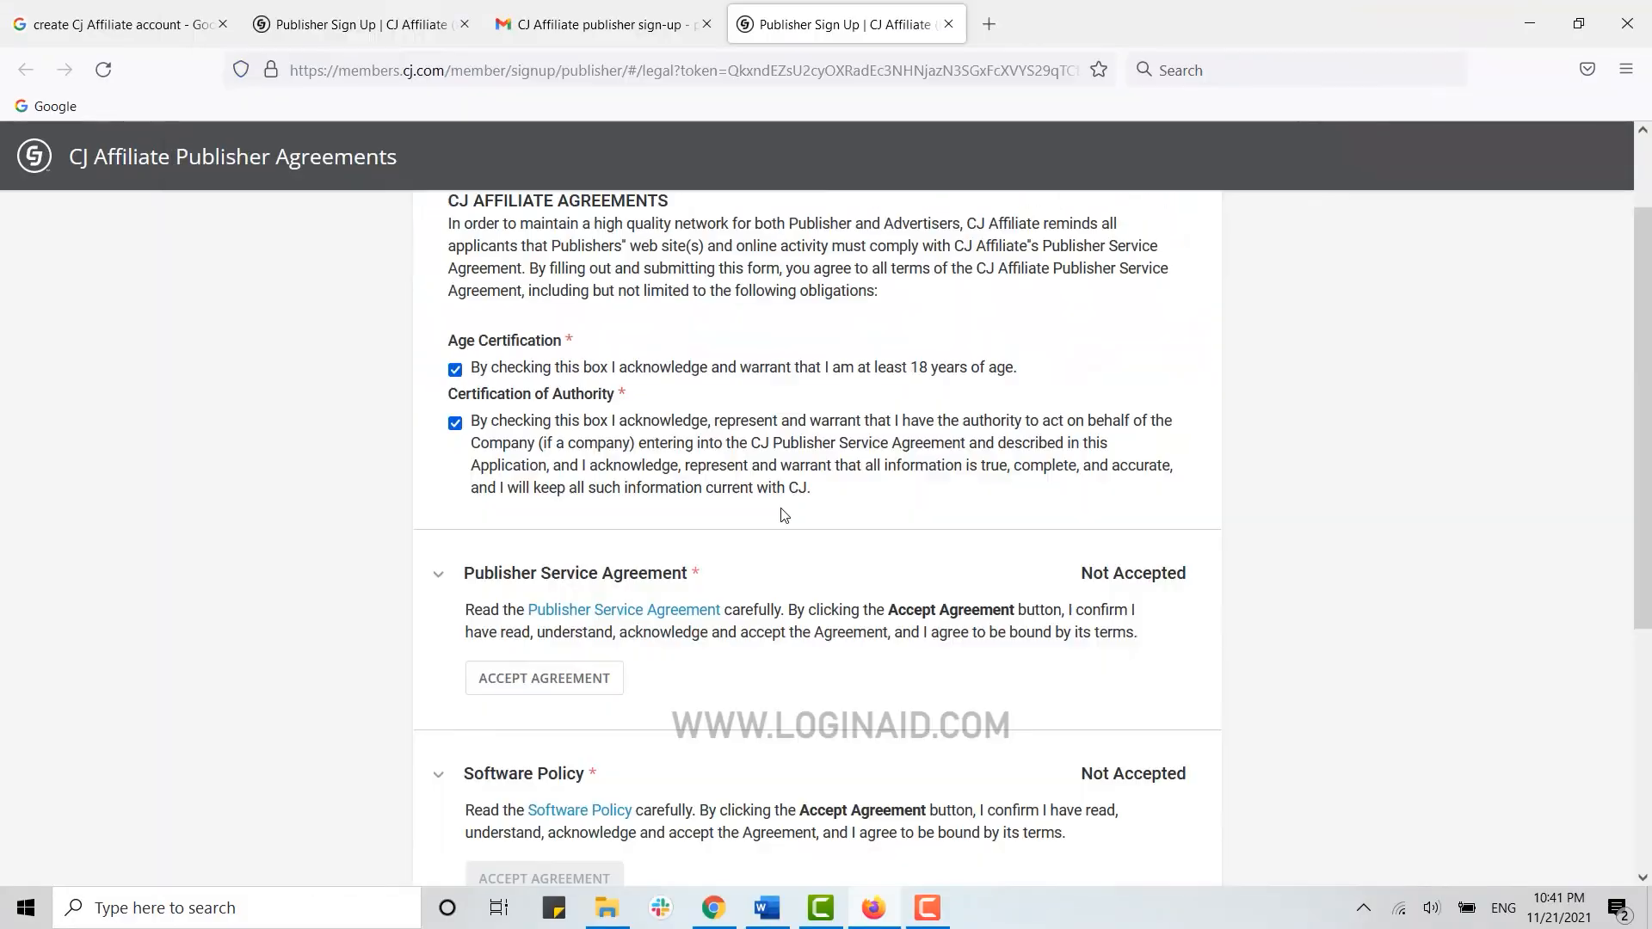
scroll(down, 3)
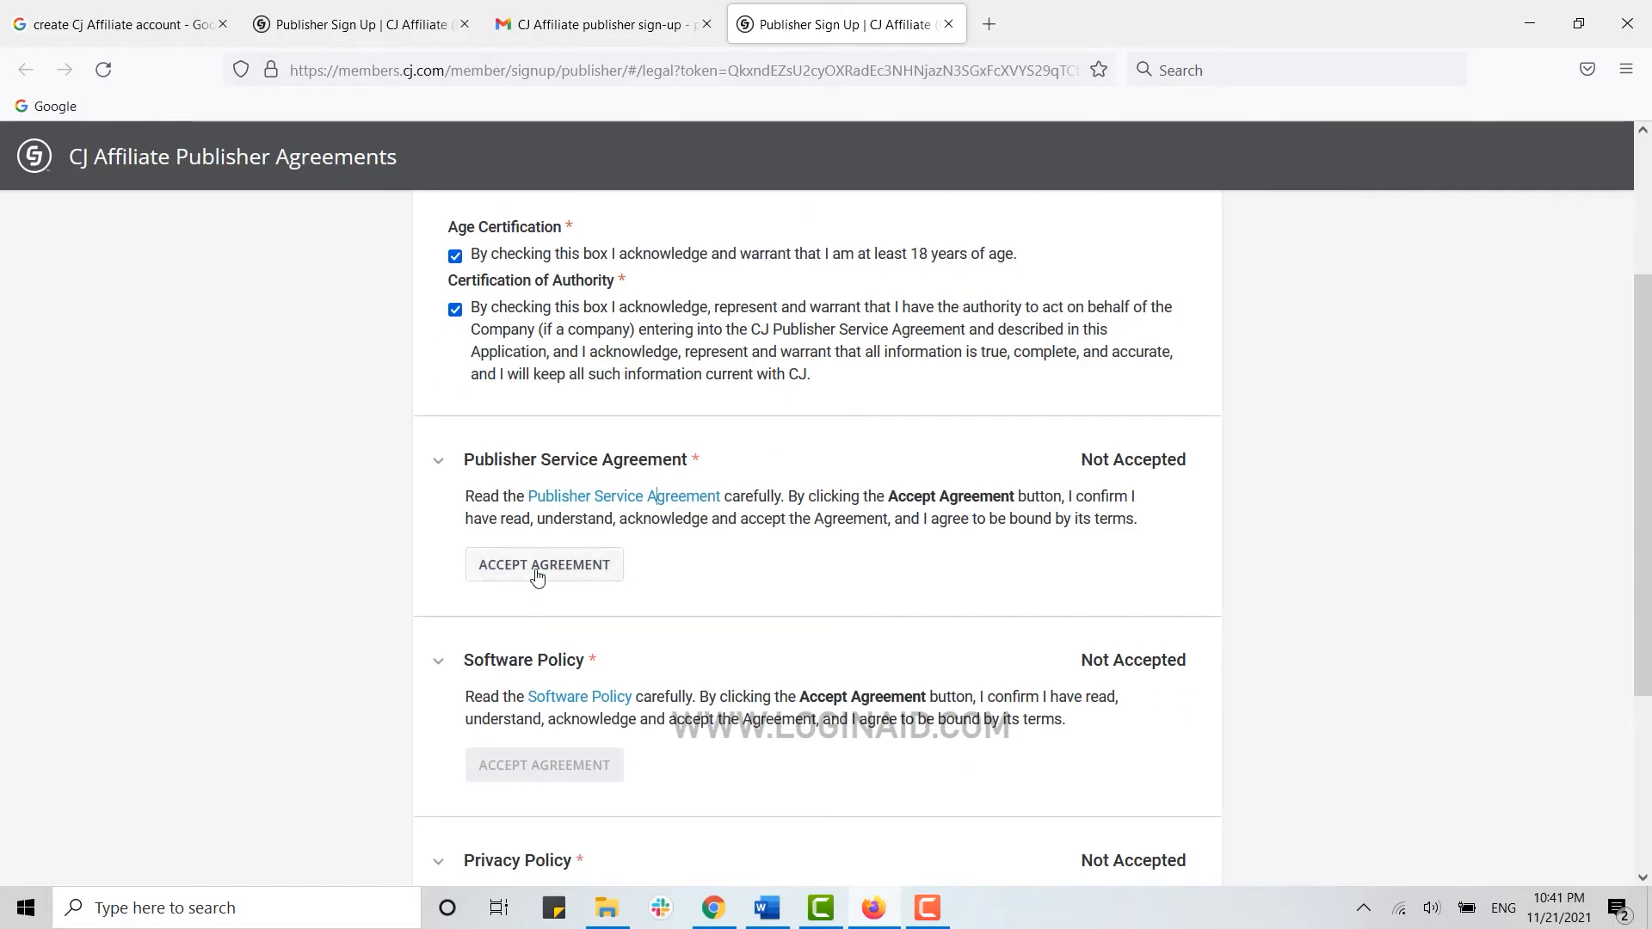
click(544, 564)
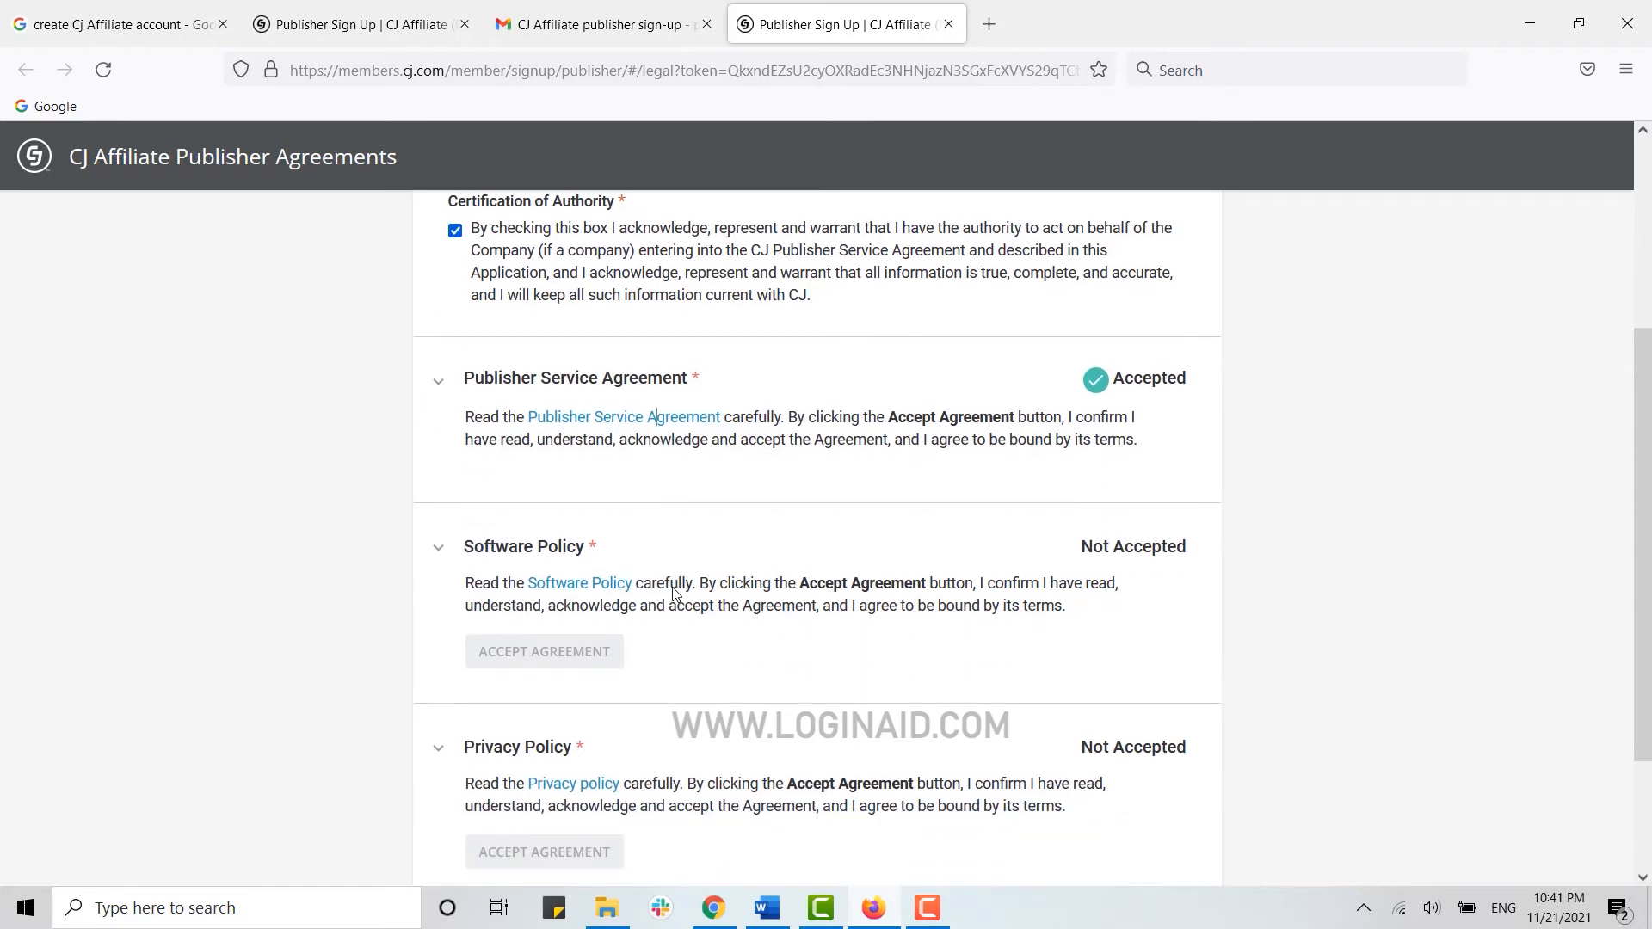
scroll(down, 3)
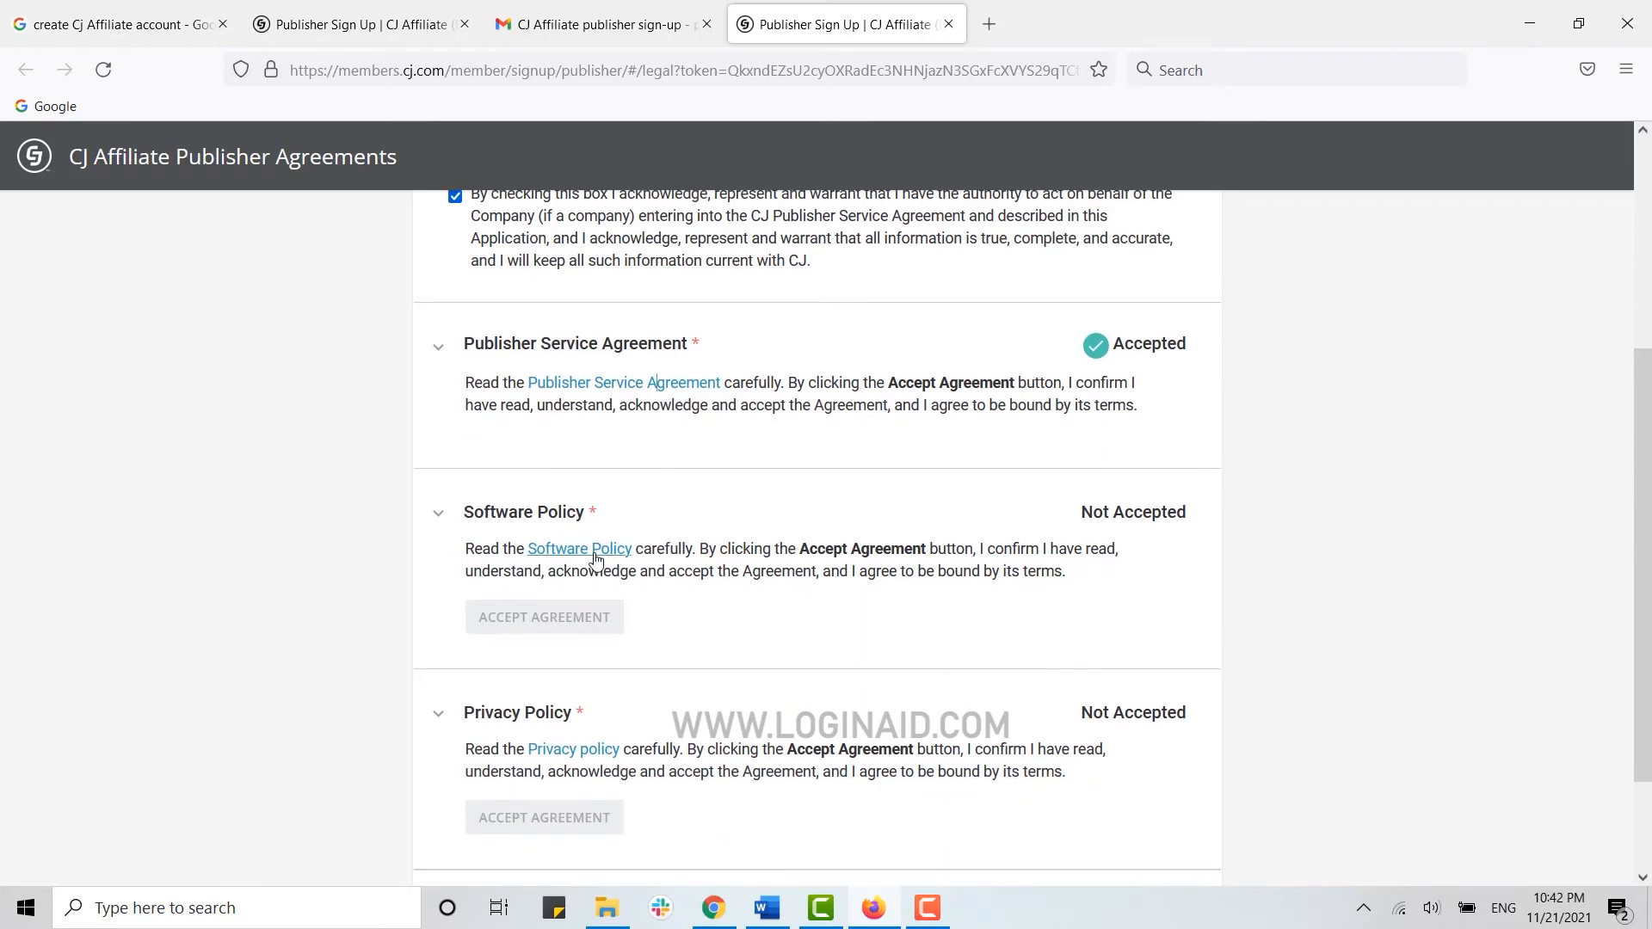
Review the Software Policy and mark it Accepted.
click(578, 547)
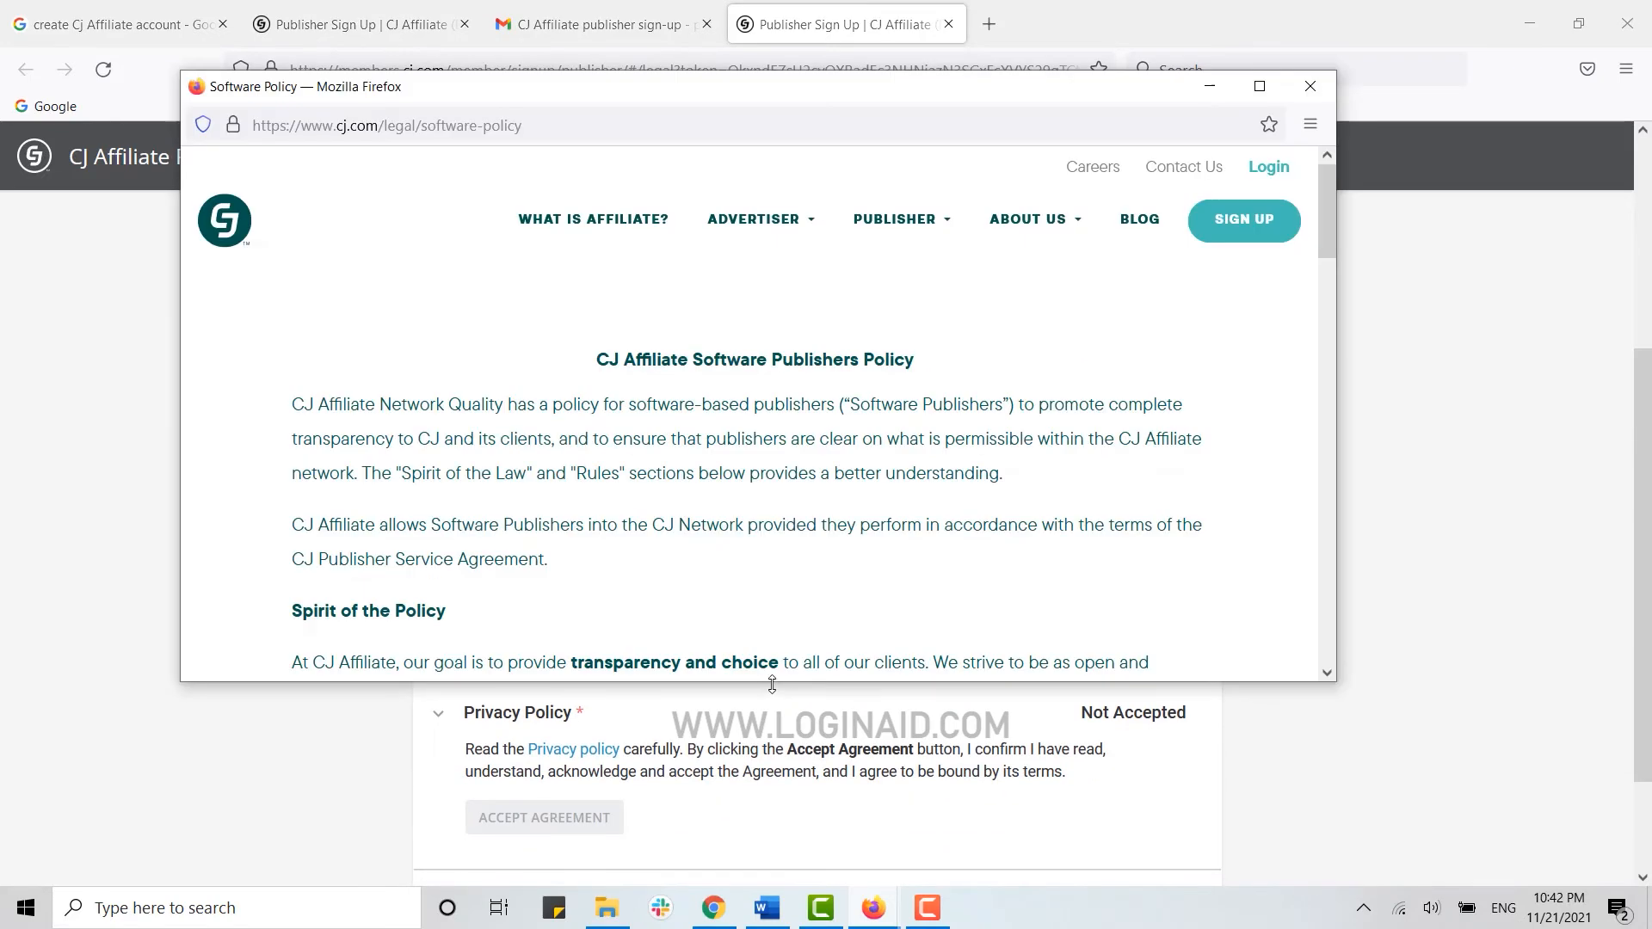
click(1310, 86)
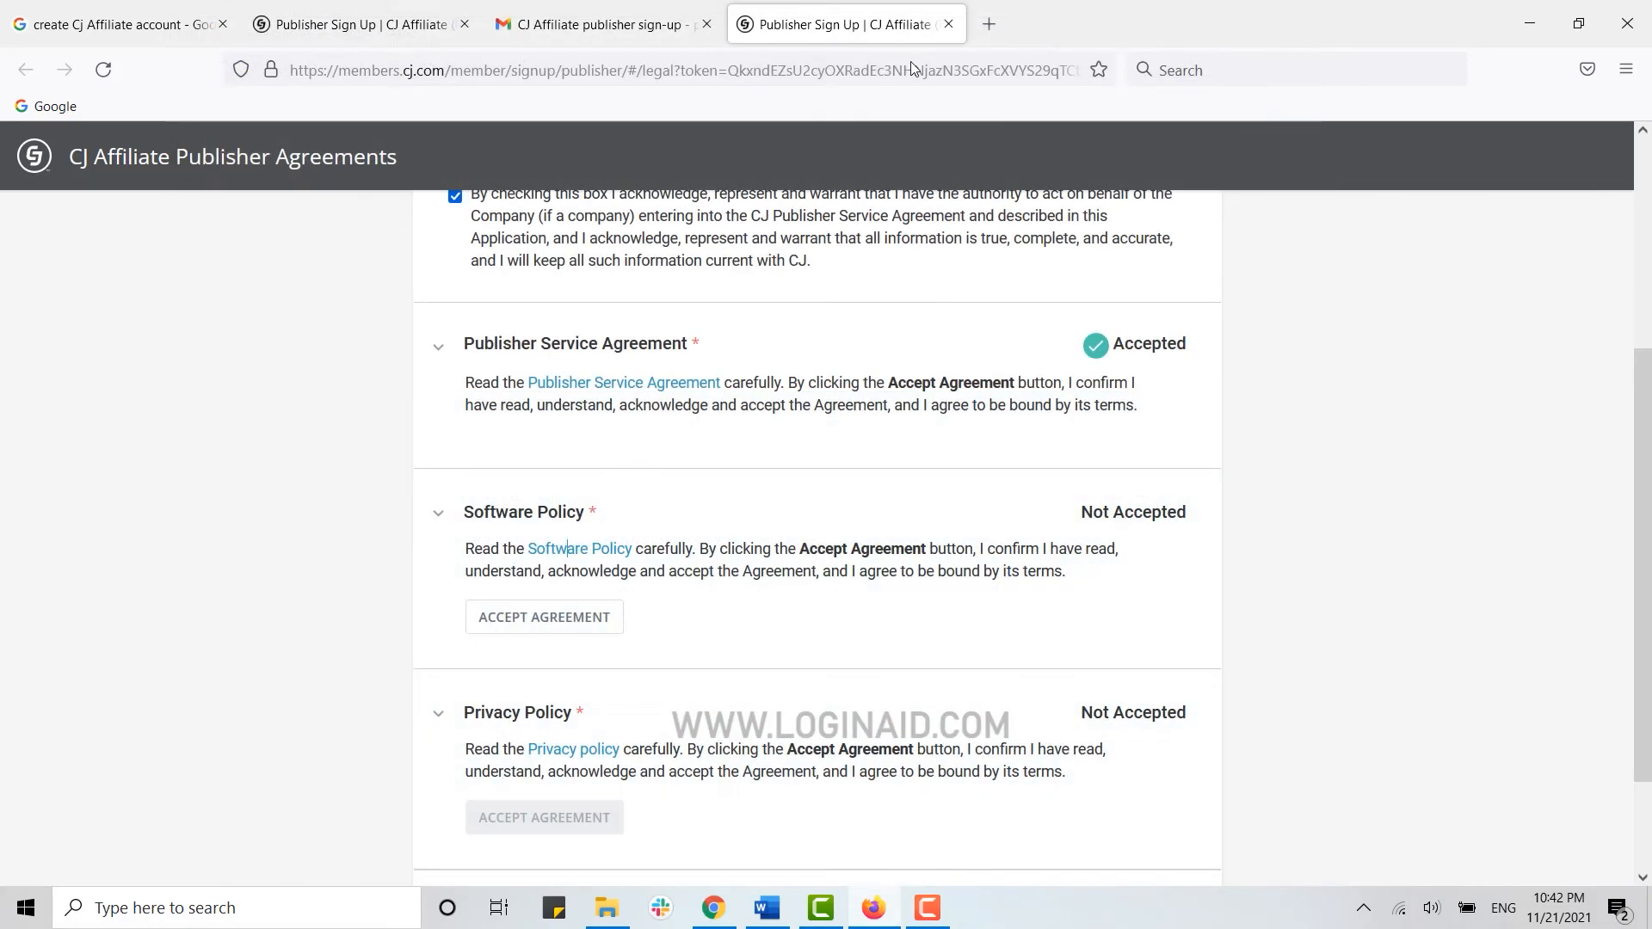
mouse_move(546, 616)
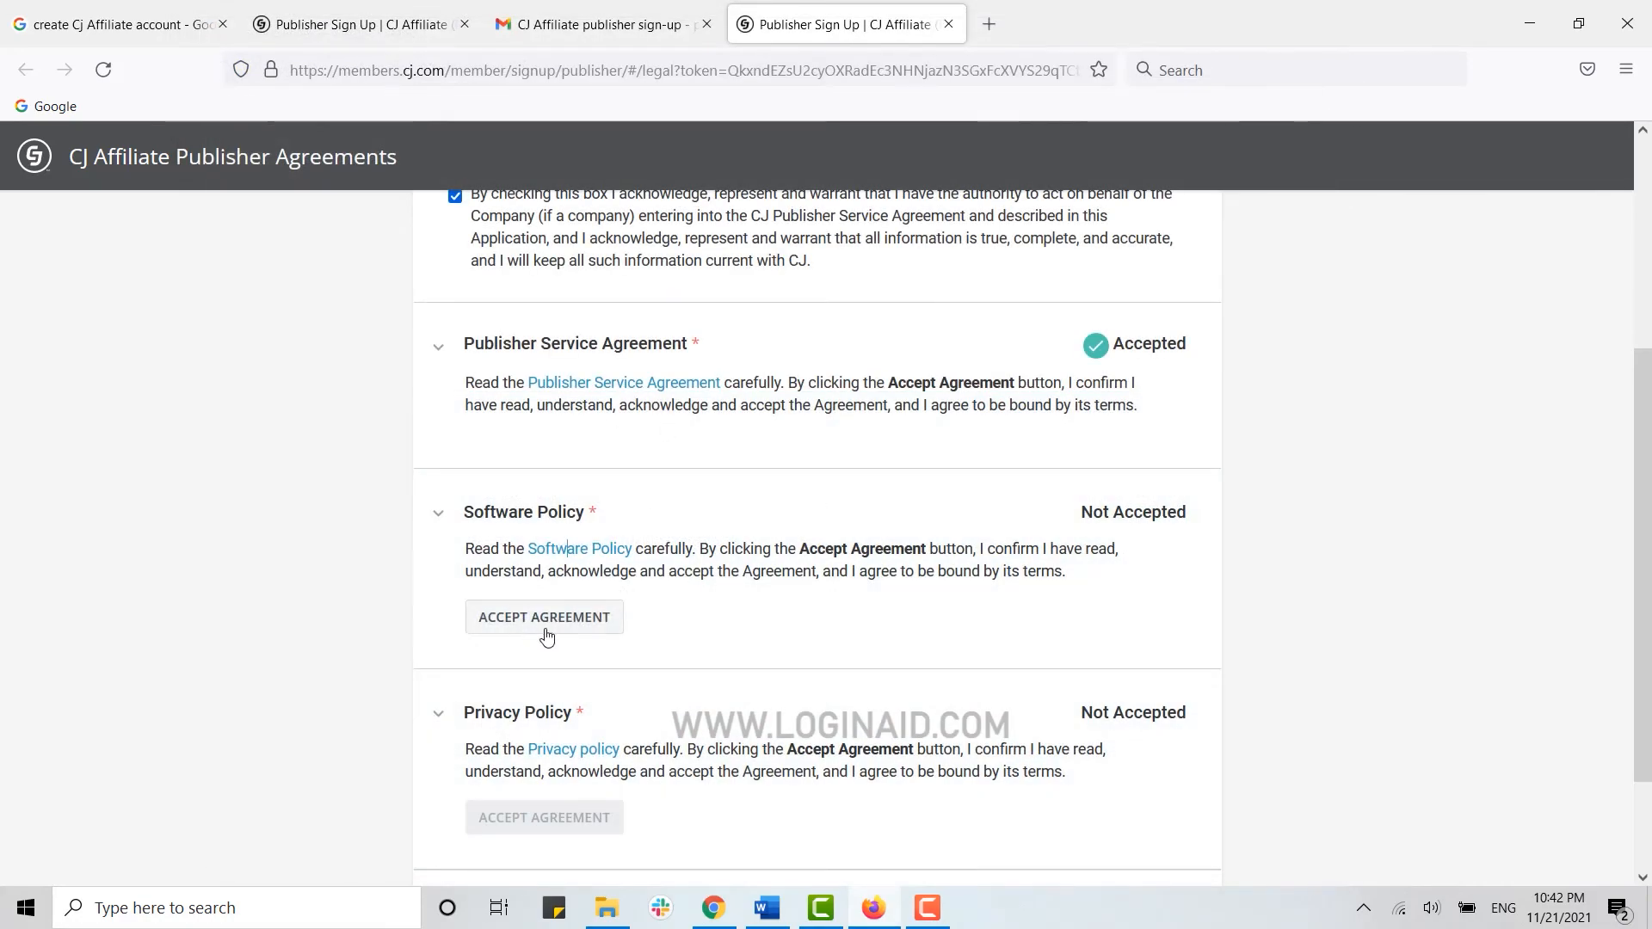
click(543, 616)
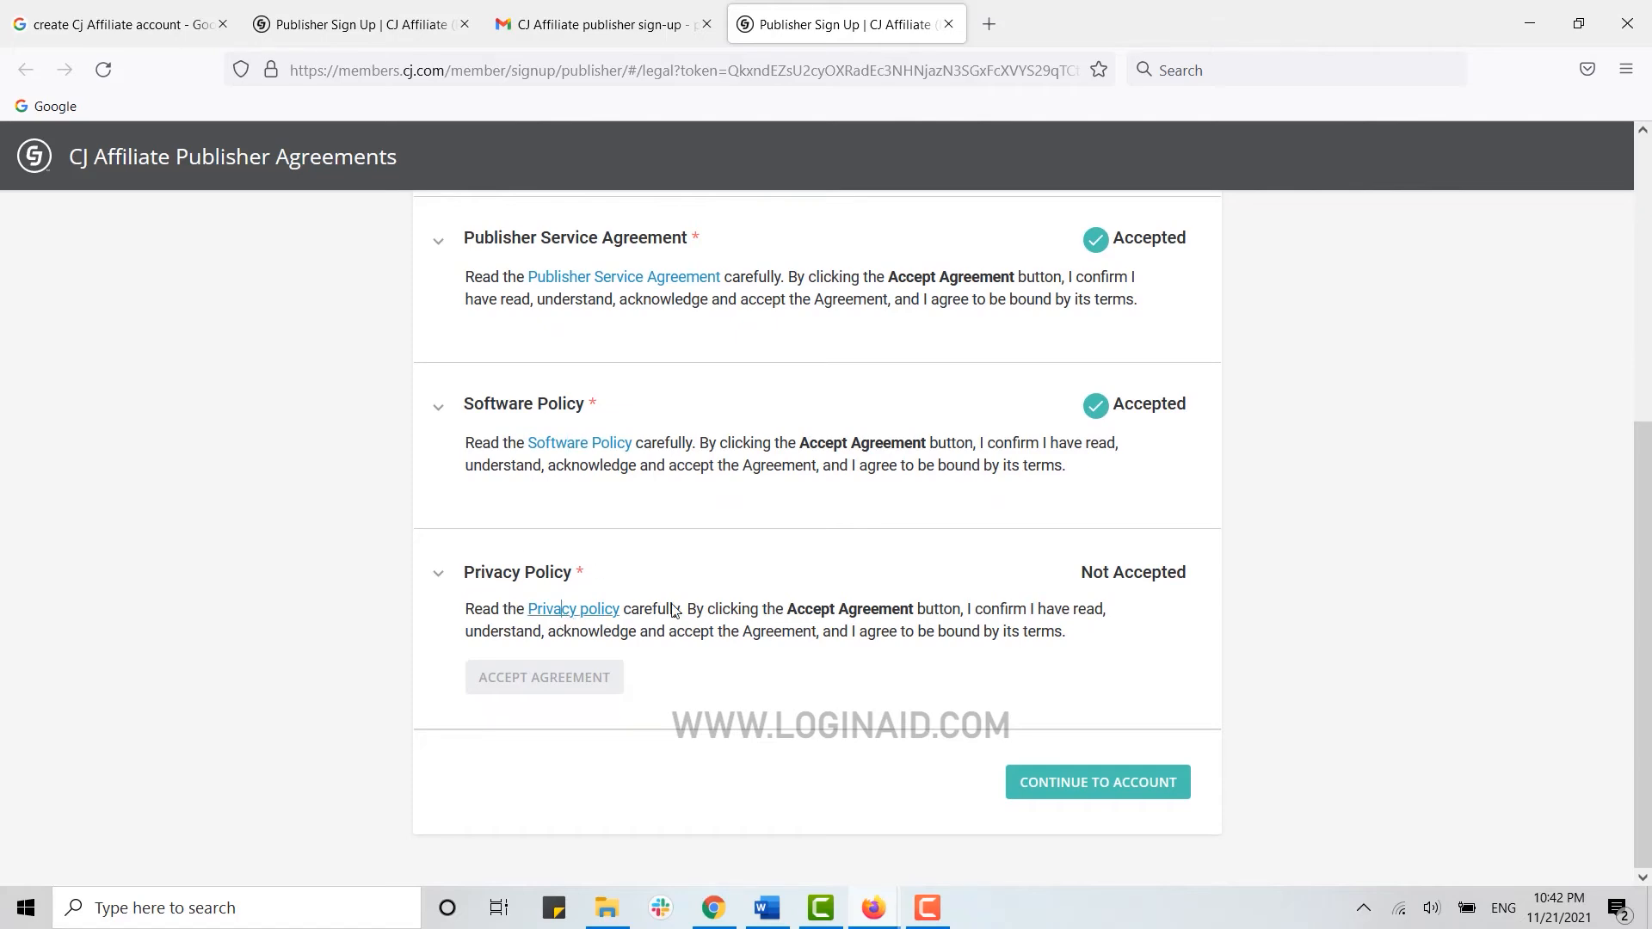
Review the Privacy Policy and mark it Accepted.
click(573, 608)
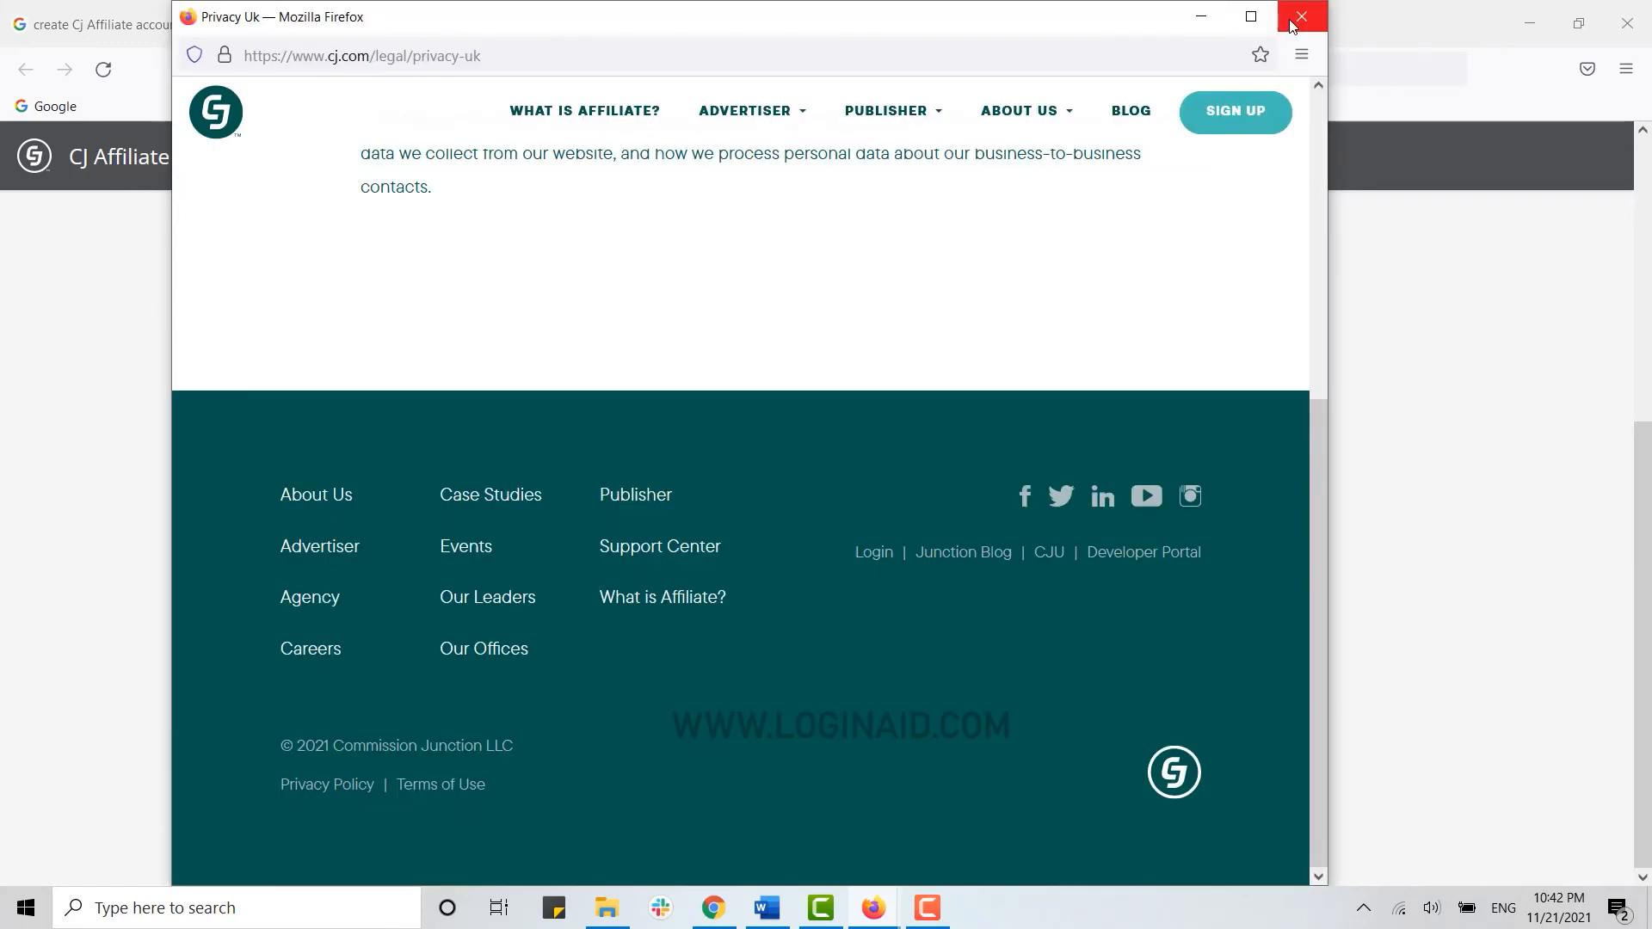
click(1300, 17)
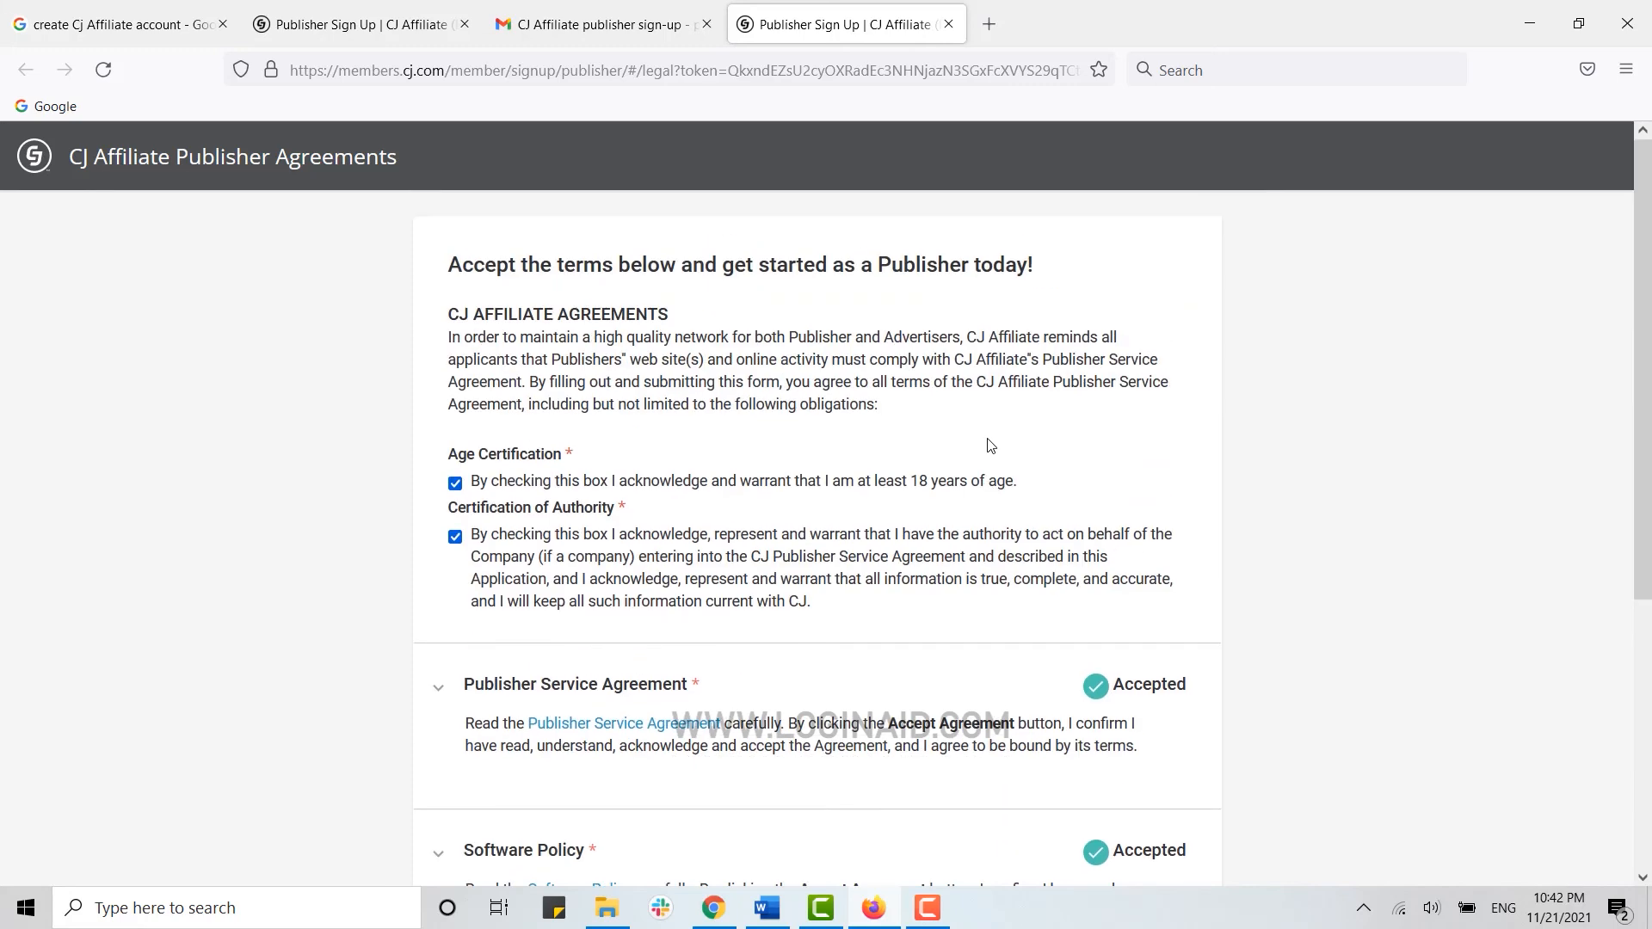
scroll(down, 3)
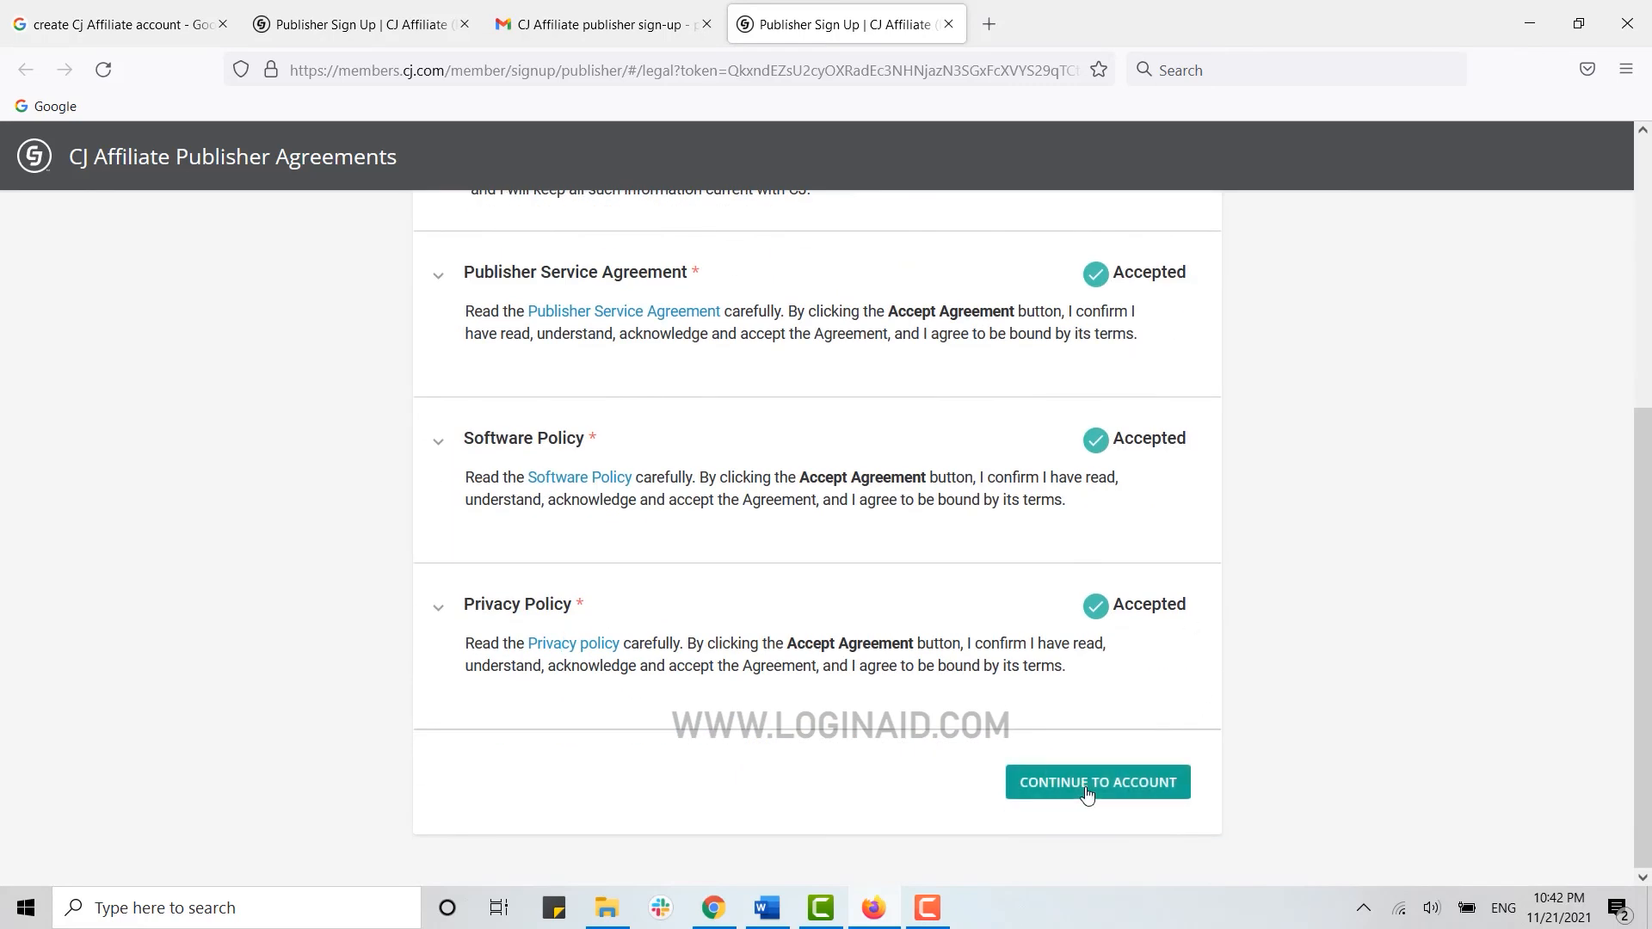
Continue to the account and log in with the new email and password to reach the Onboarding Checklist.
click(1096, 781)
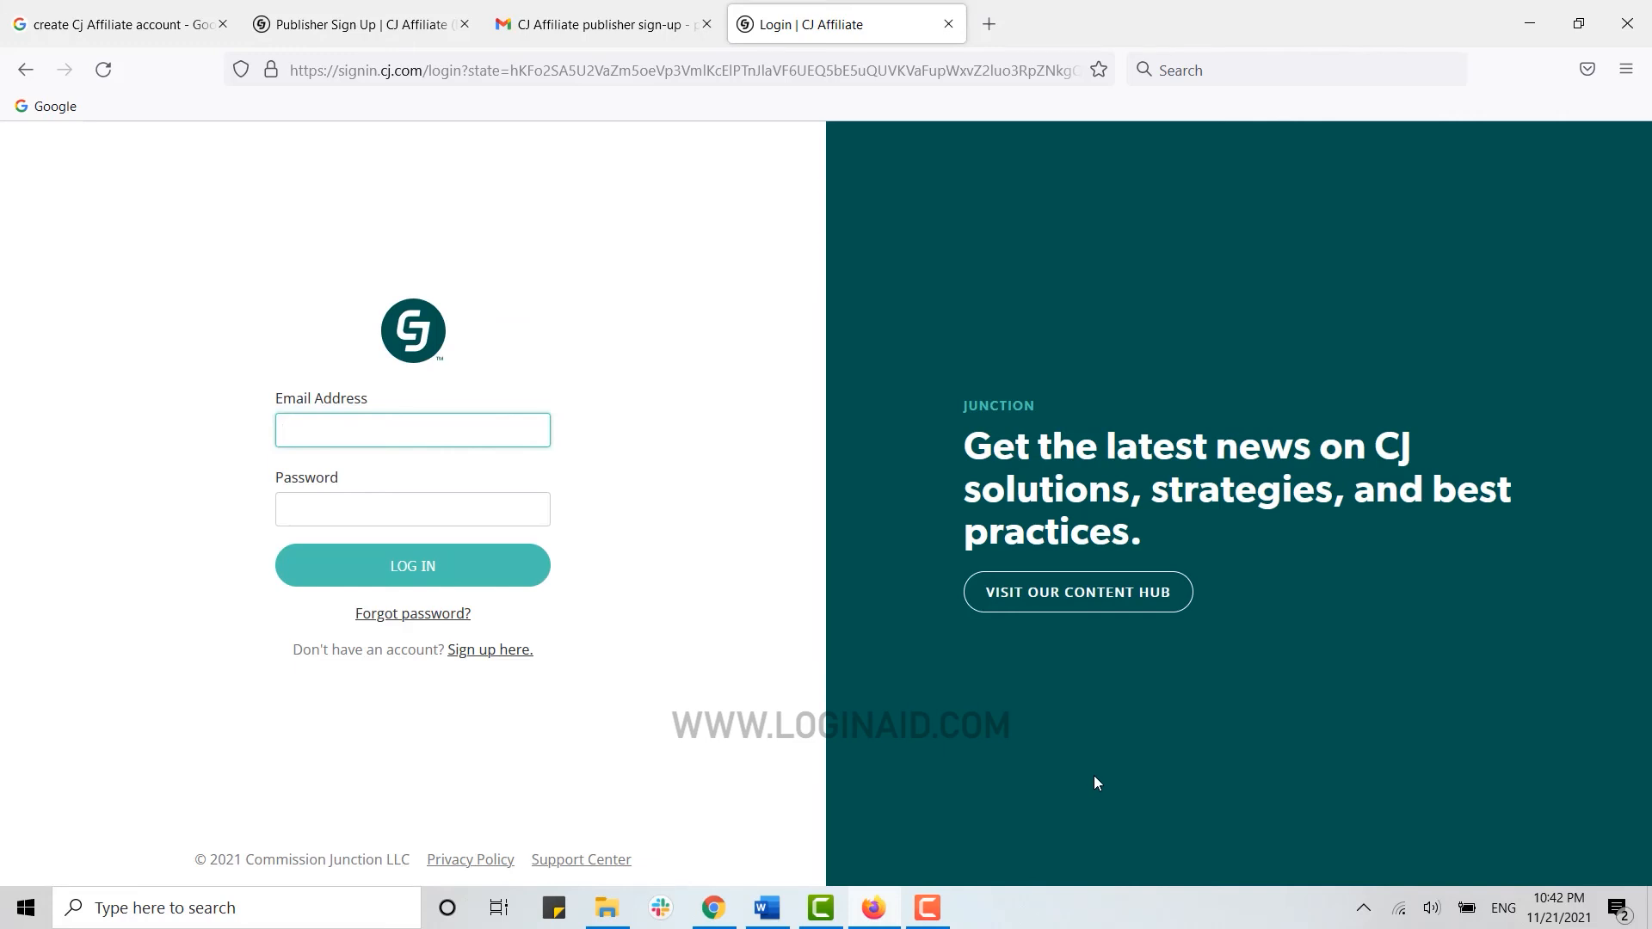
click(411, 430)
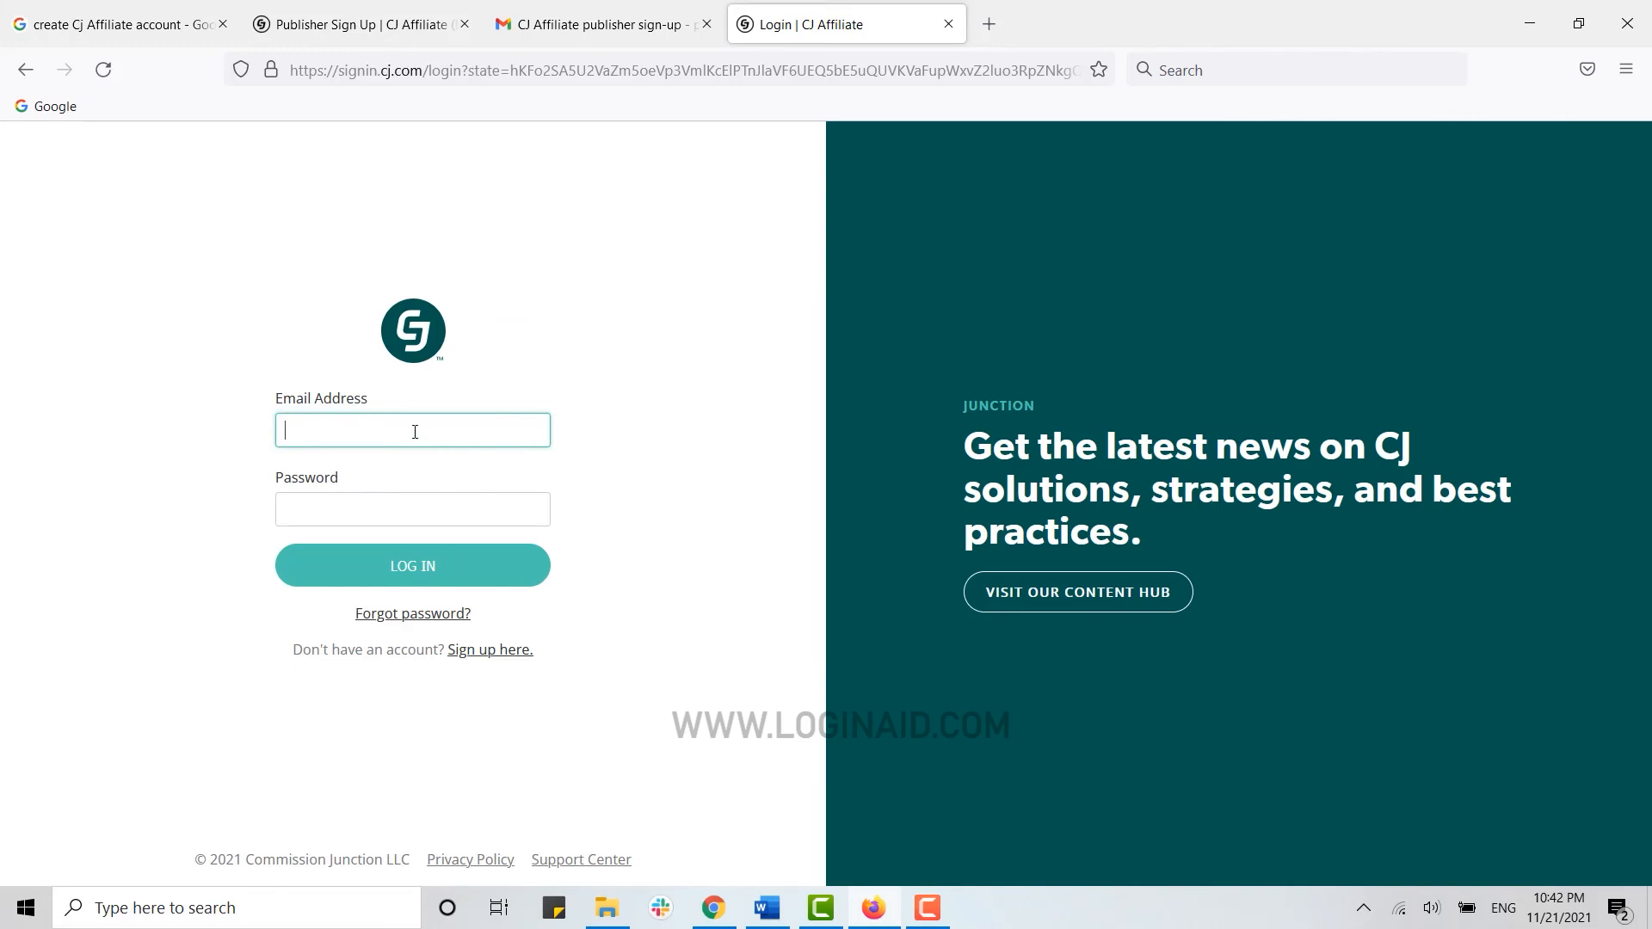
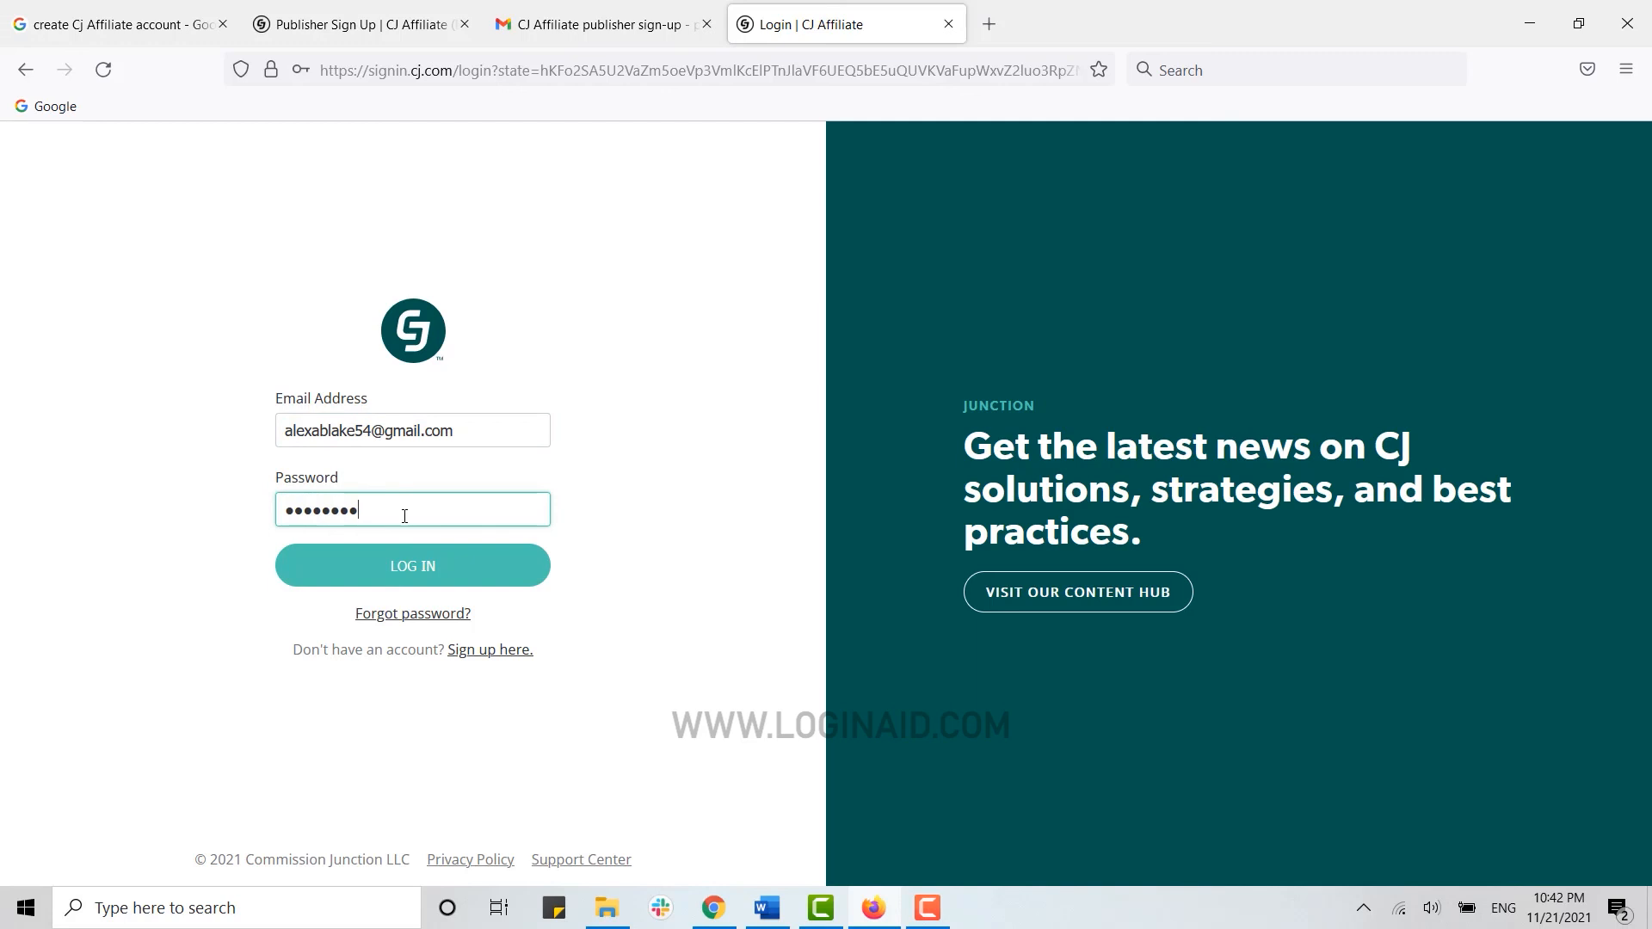
click(411, 566)
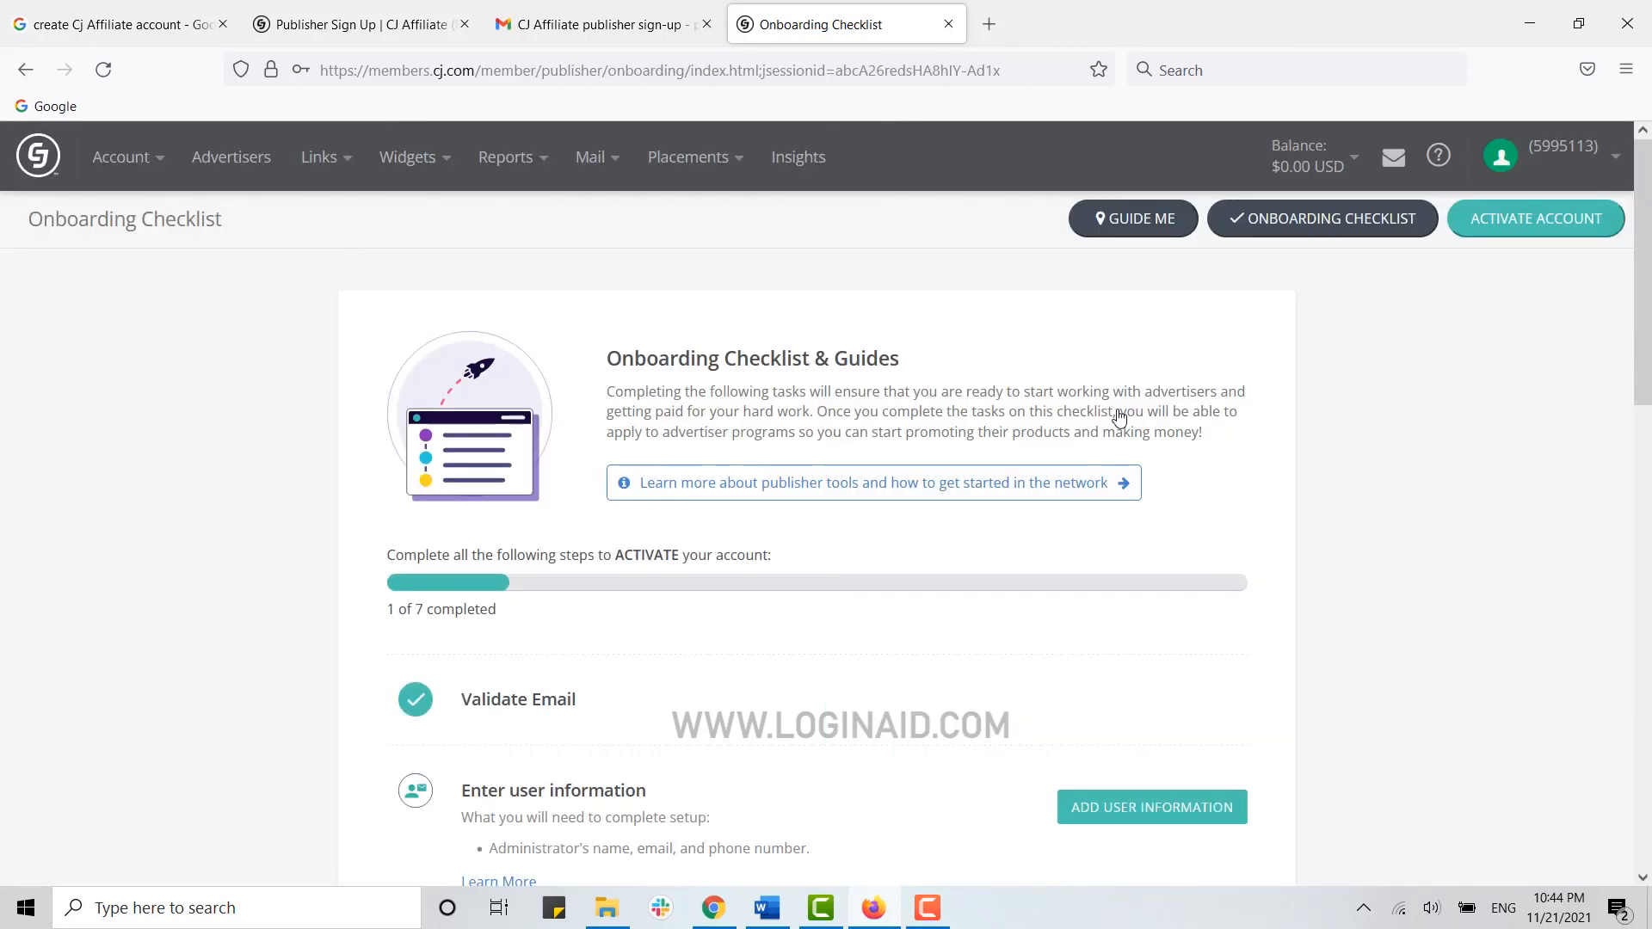